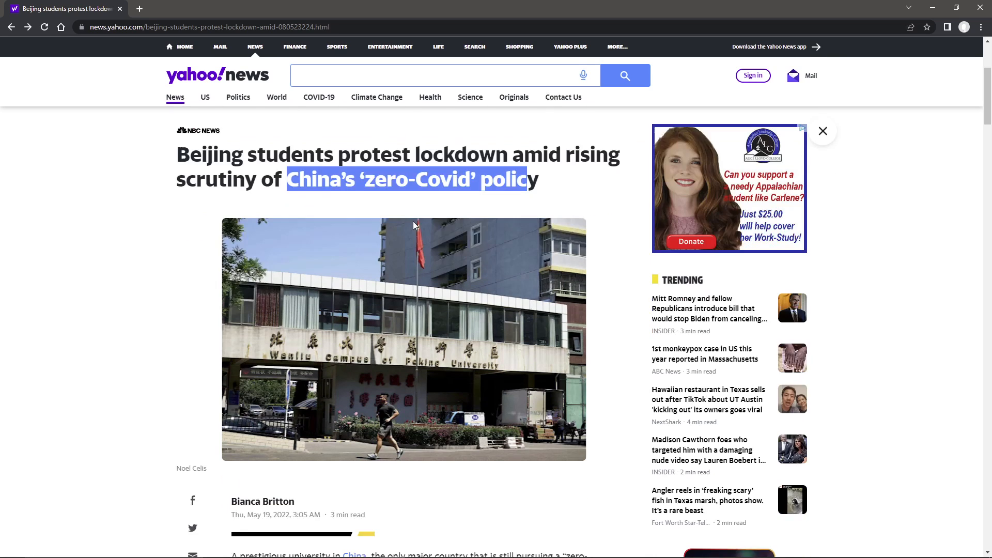
# Bring the article's opening paragraphs into view below the photo and highlight the first line.
pyautogui.scroll(-3)
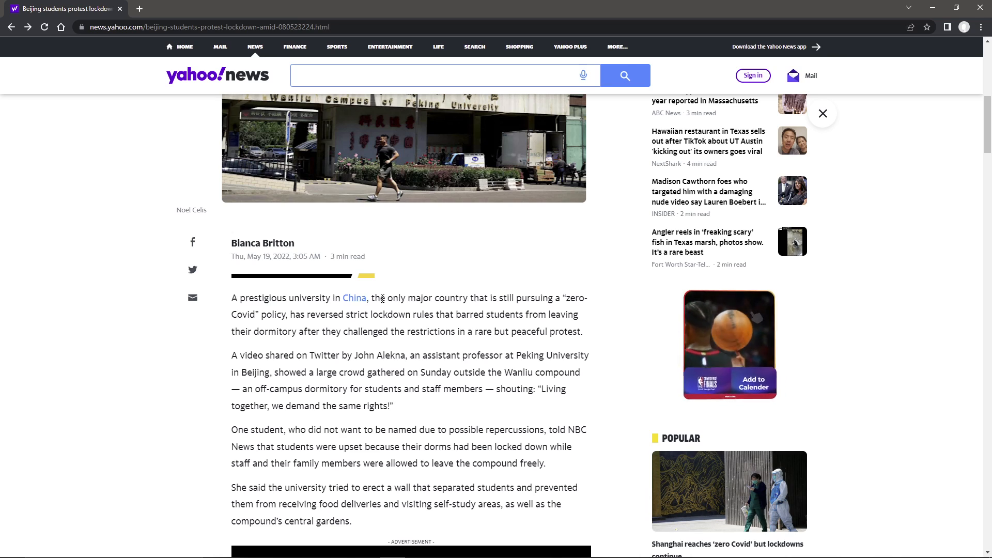
pyautogui.moveTo(378, 299); pyautogui.dragTo(487, 298)
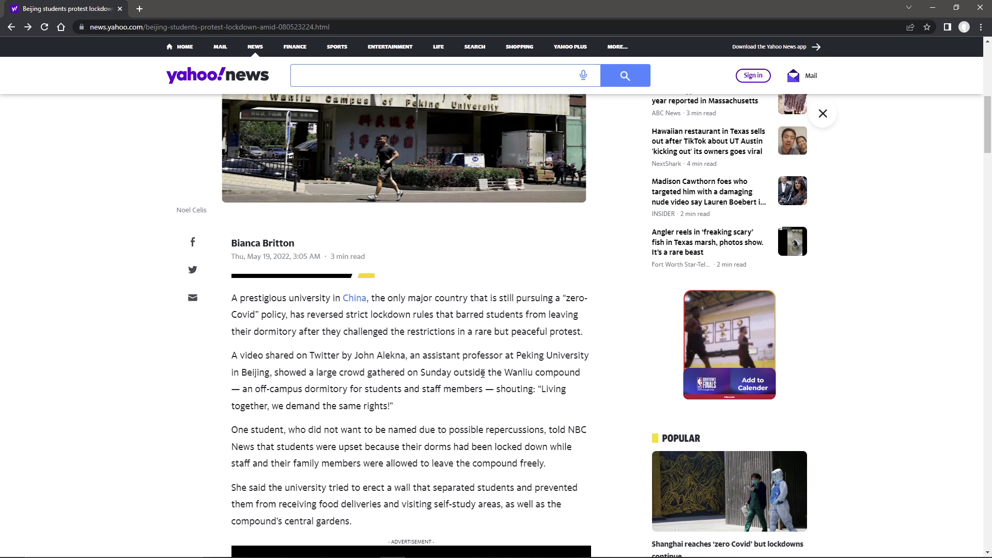
# Highlight the crowd-shouting passage, clear it, then highlight the student's NBC account through 'leave the compound freely'.
pyautogui.scroll(-3)
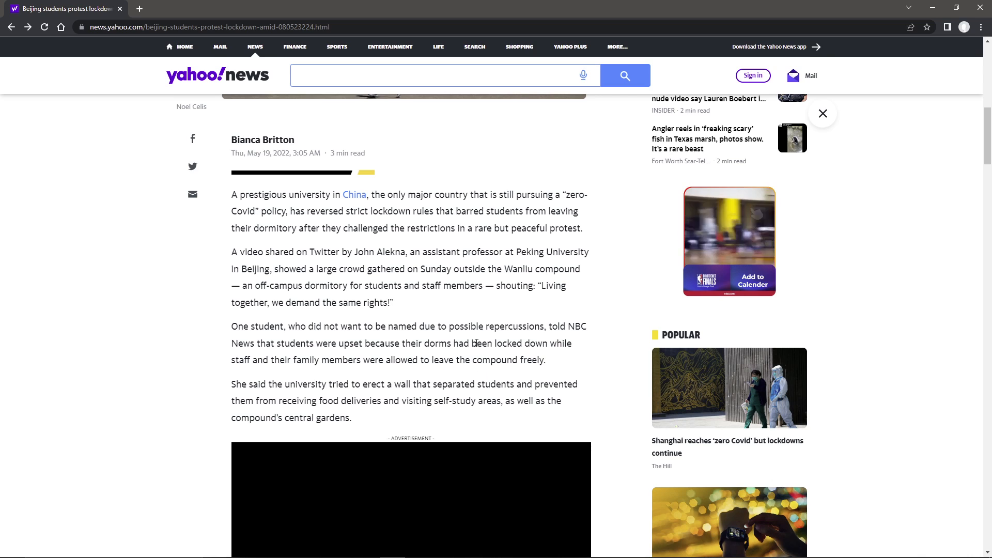
pyautogui.moveTo(446, 298)
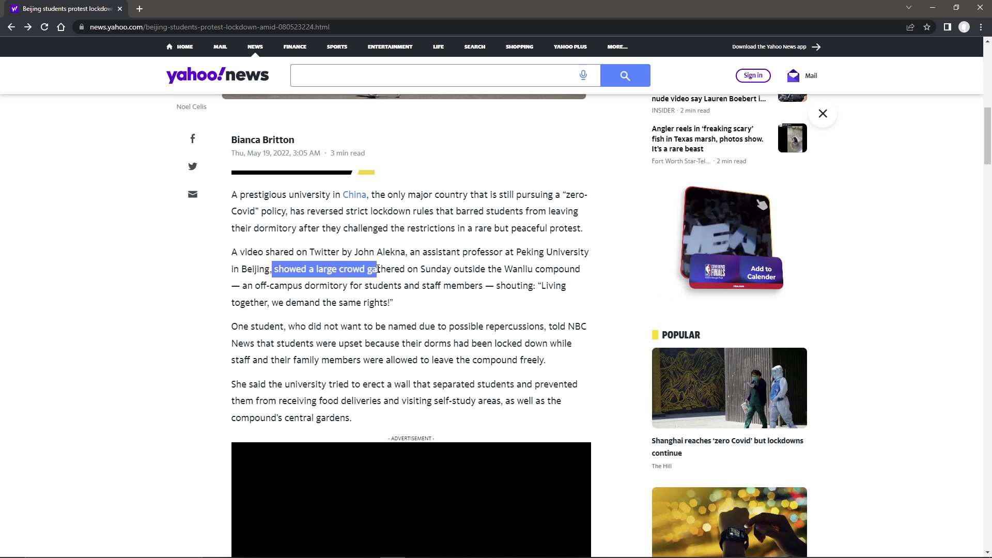
pyautogui.moveTo(374, 269); pyautogui.dragTo(513, 269)
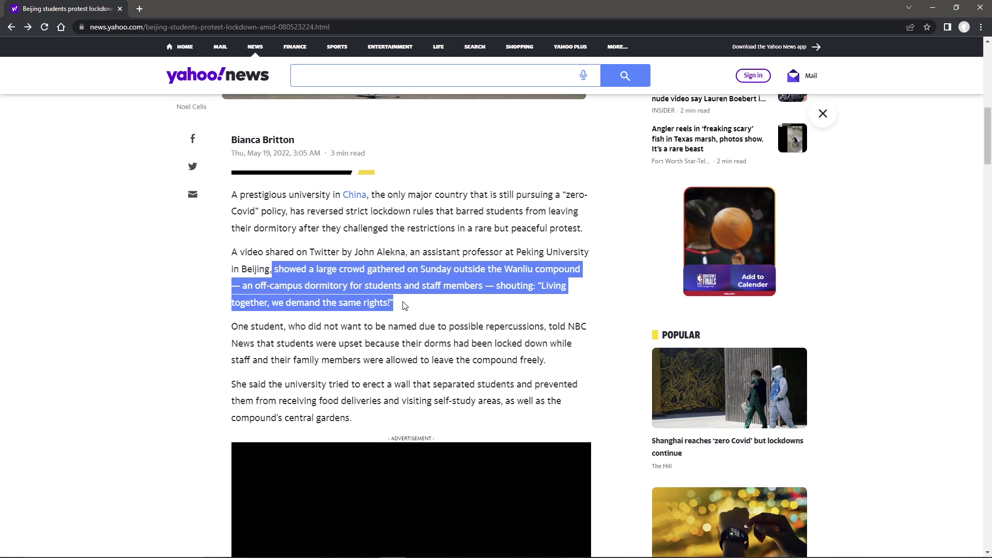
pyautogui.click(287, 324)
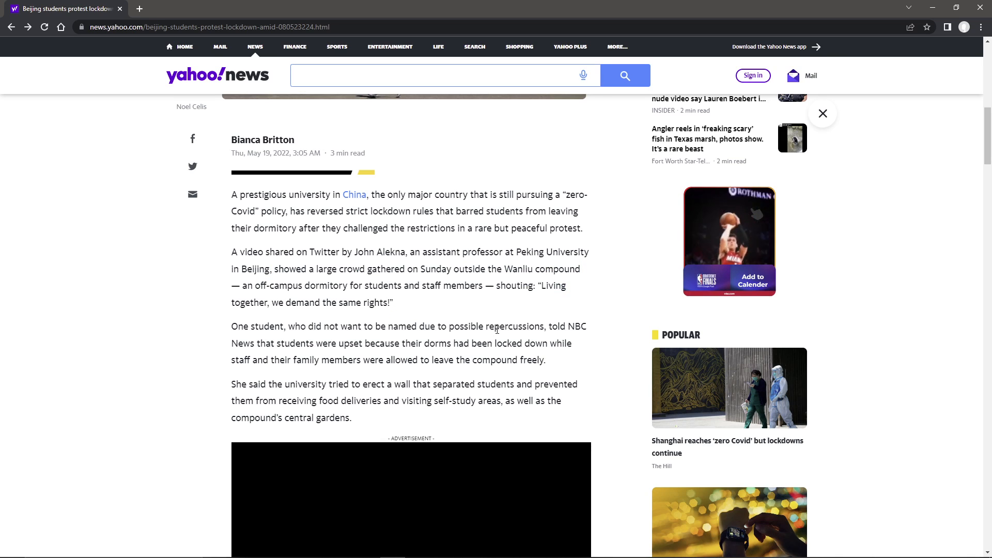
pyautogui.moveTo(545, 326); pyautogui.dragTo(269, 344)
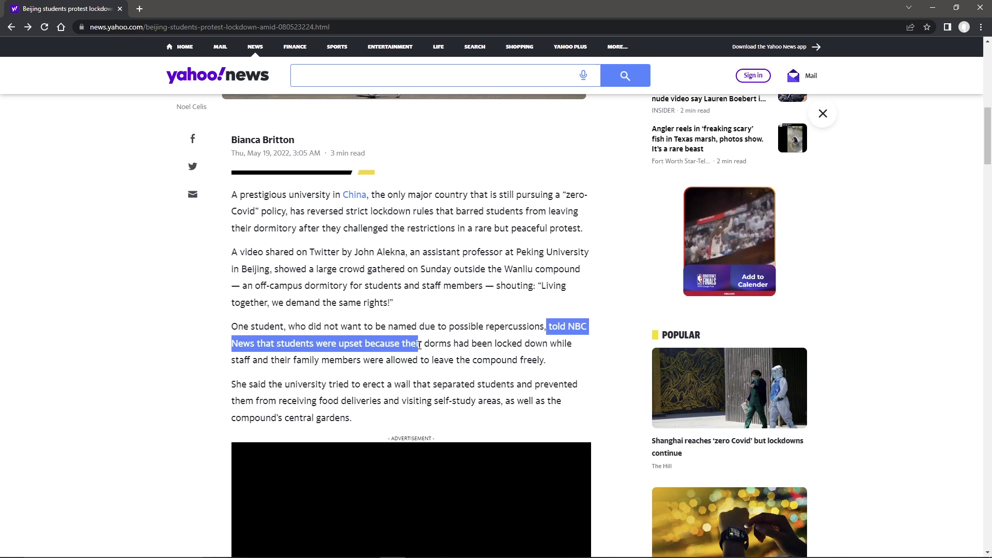
pyautogui.moveTo(417, 343); pyautogui.dragTo(320, 359)
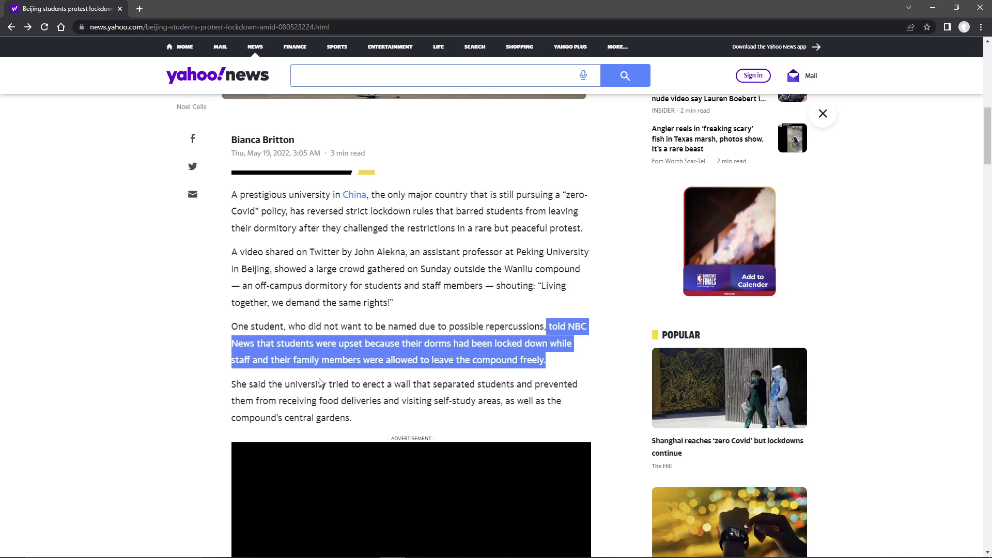
# Highlight the wall paragraph from its start through 'food deliveries' and 'self-study areas', ending deselected.
pyautogui.scroll(-3)
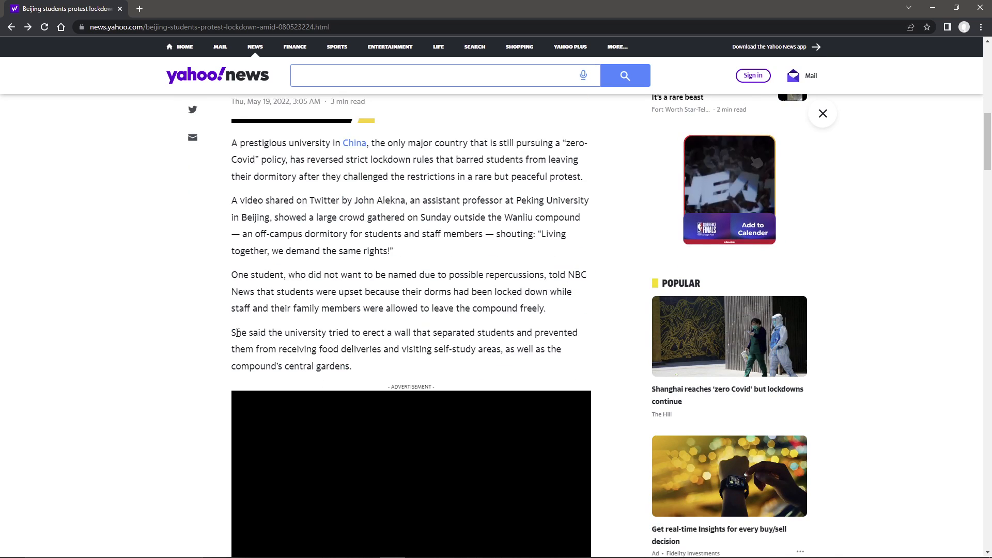
pyautogui.moveTo(236, 333); pyautogui.dragTo(393, 333)
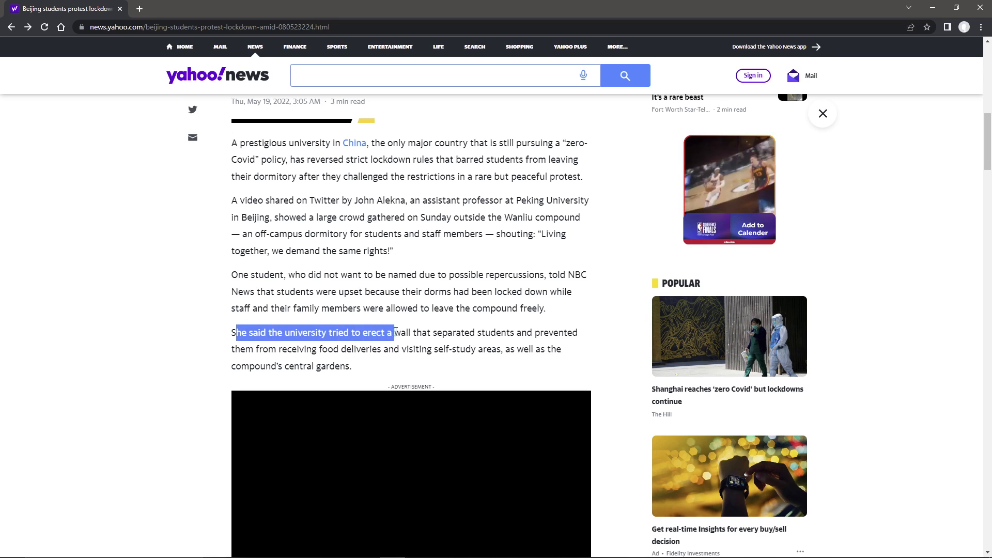
pyautogui.moveTo(392, 333); pyautogui.dragTo(481, 333)
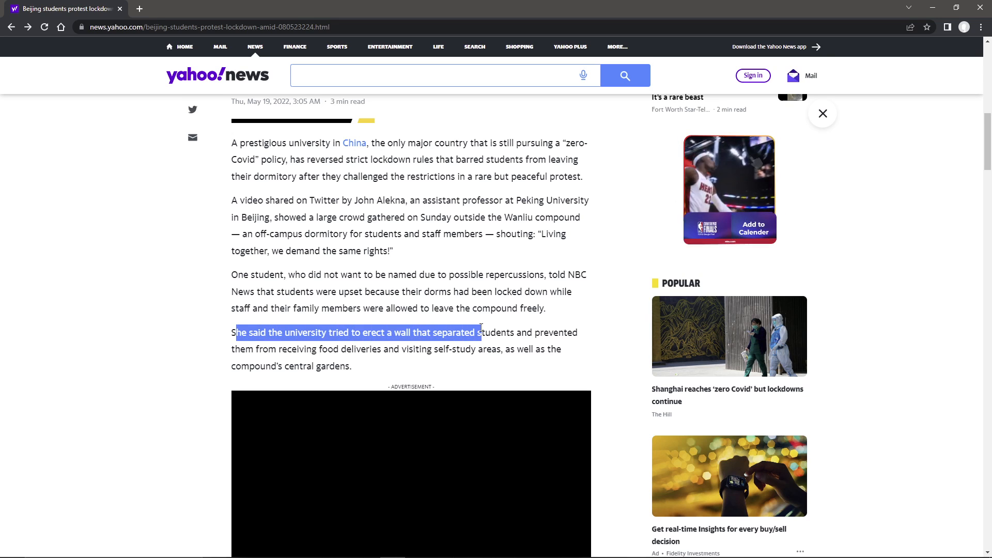
pyautogui.moveTo(482, 332); pyautogui.dragTo(291, 349)
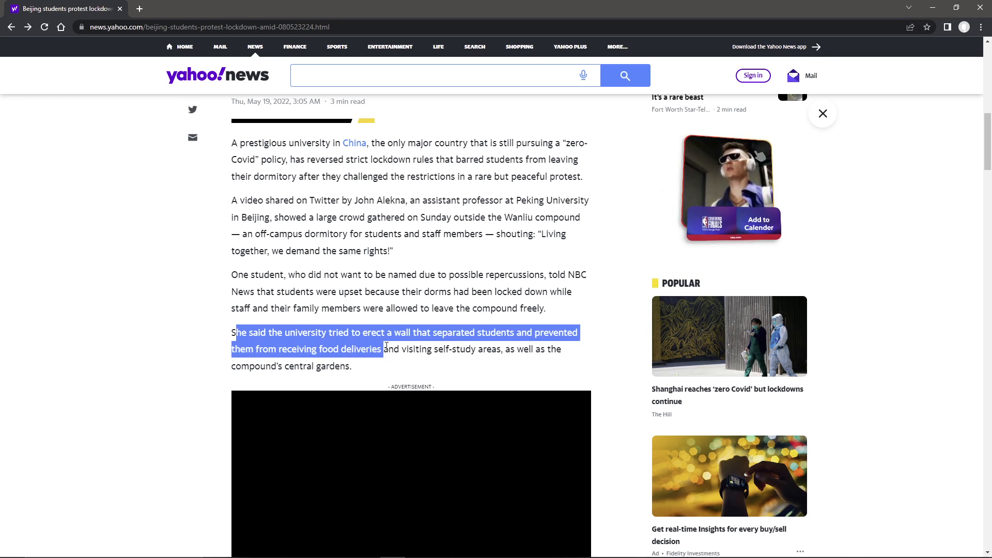
pyautogui.moveTo(384, 349); pyautogui.dragTo(502, 349)
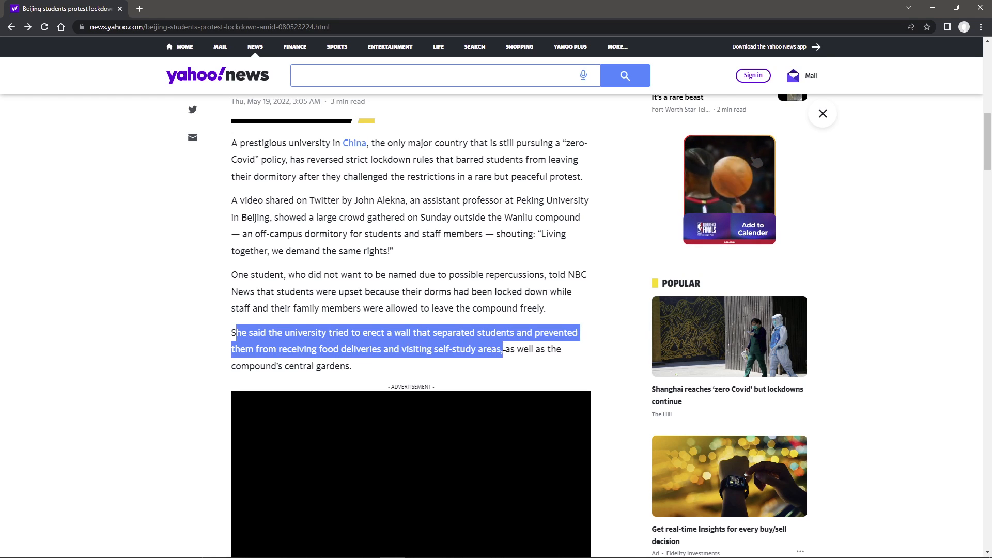
pyautogui.moveTo(502, 349); pyautogui.dragTo(352, 367)
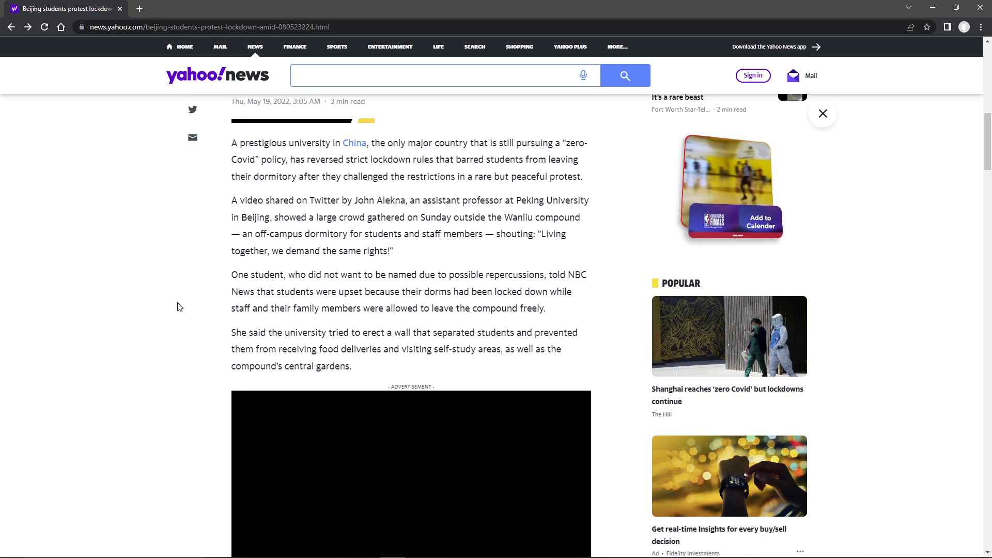
# Highlight the gathering quote from its opening through 'we decided' and 'ask the', then deselect.
pyautogui.scroll(-3)
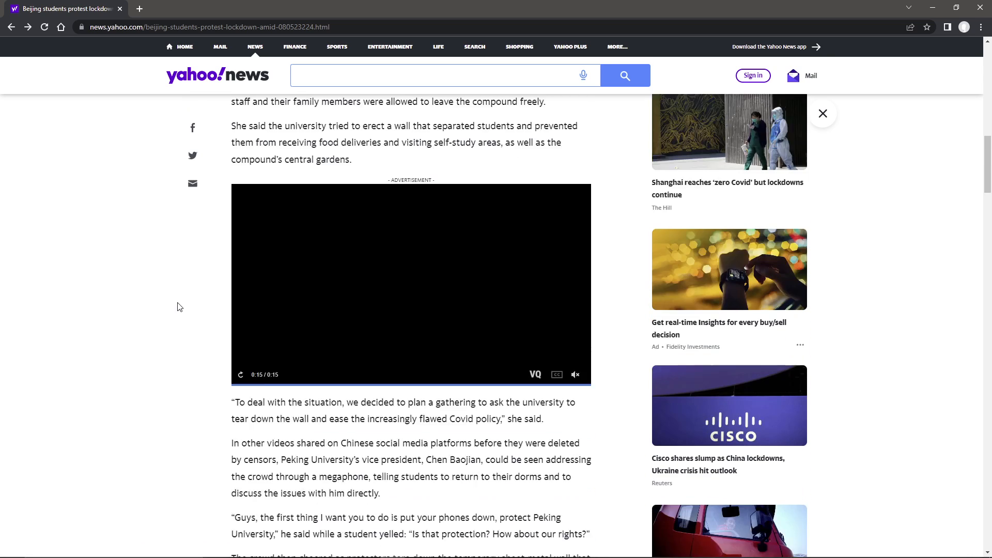
pyautogui.scroll(-3)
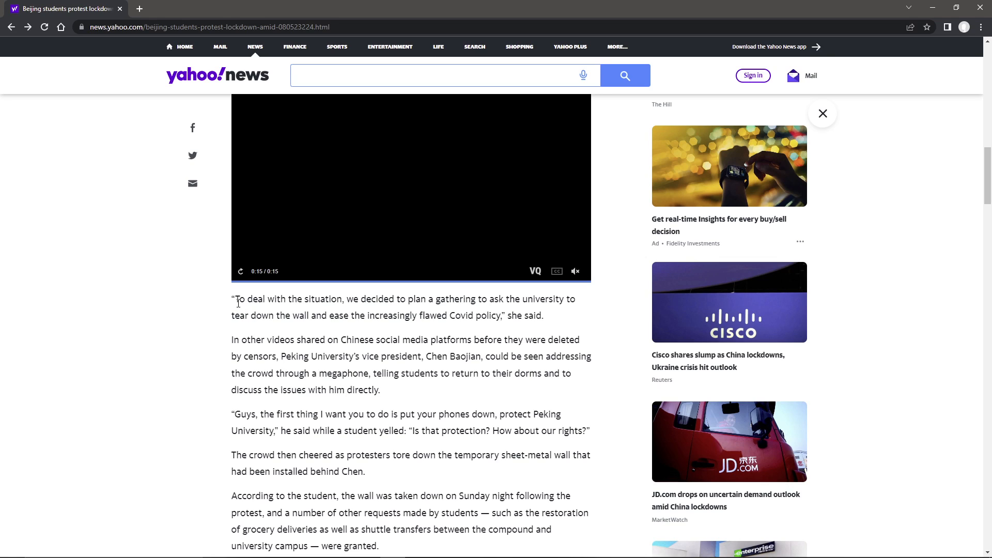
pyautogui.moveTo(233, 299); pyautogui.dragTo(343, 299)
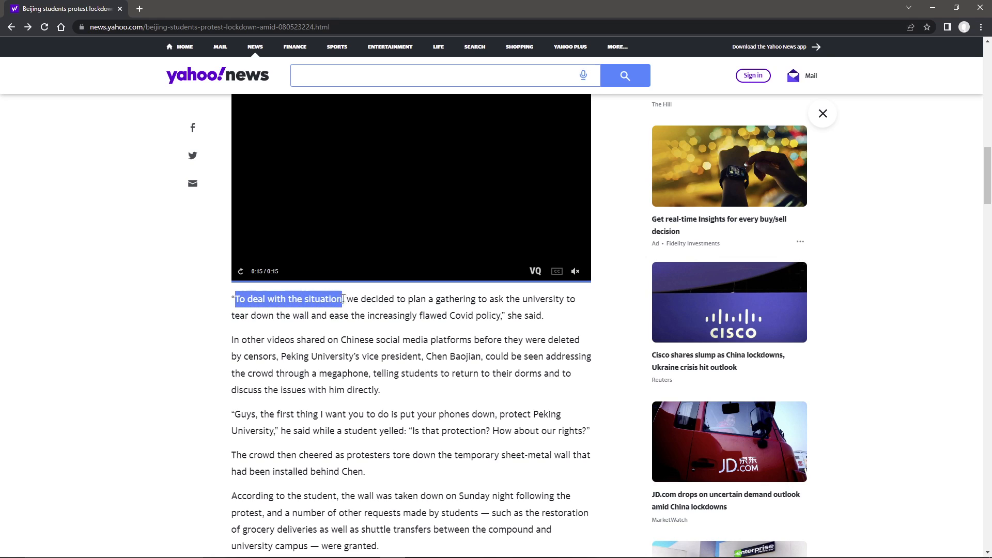
pyautogui.moveTo(341, 299); pyautogui.dragTo(401, 299)
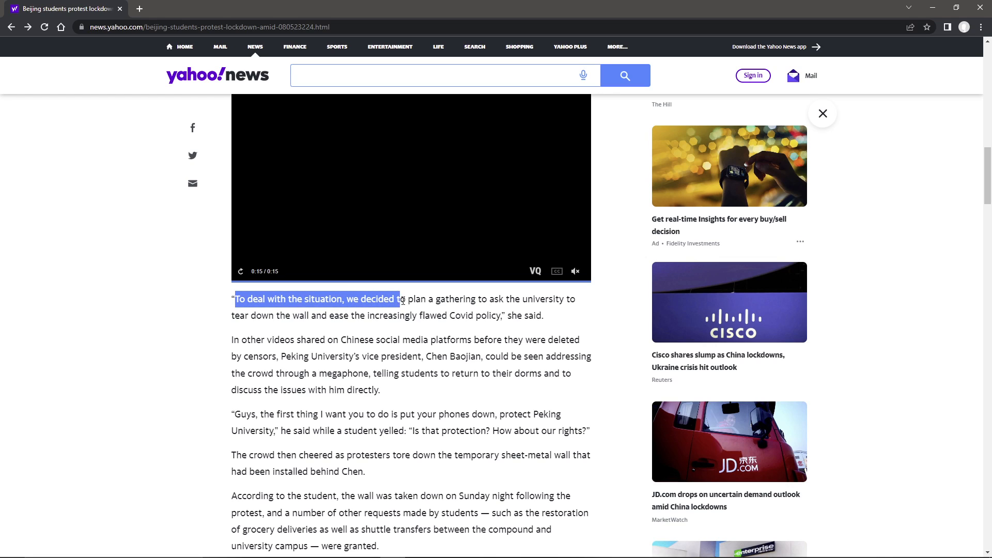
pyautogui.moveTo(402, 298); pyautogui.dragTo(518, 299)
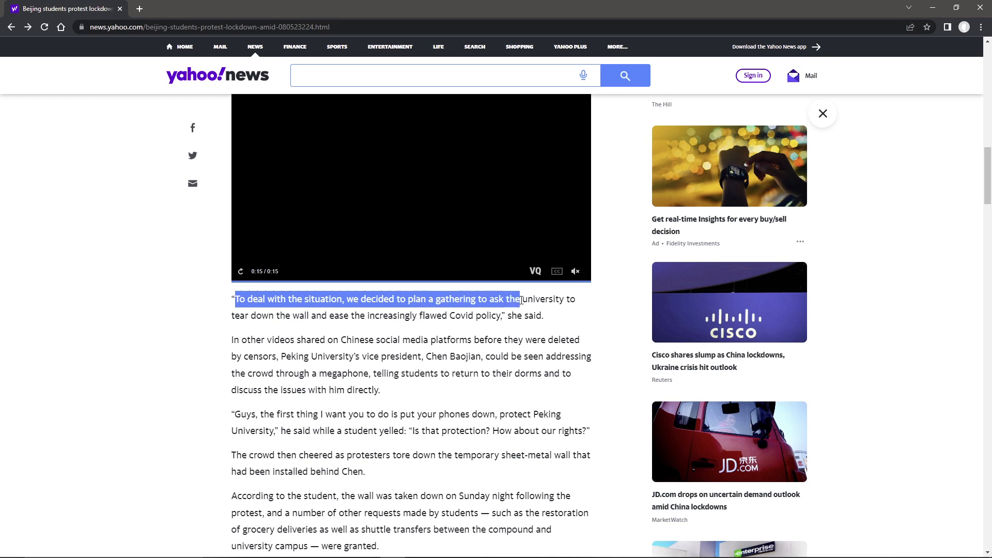
pyautogui.moveTo(516, 299); pyautogui.dragTo(311, 315)
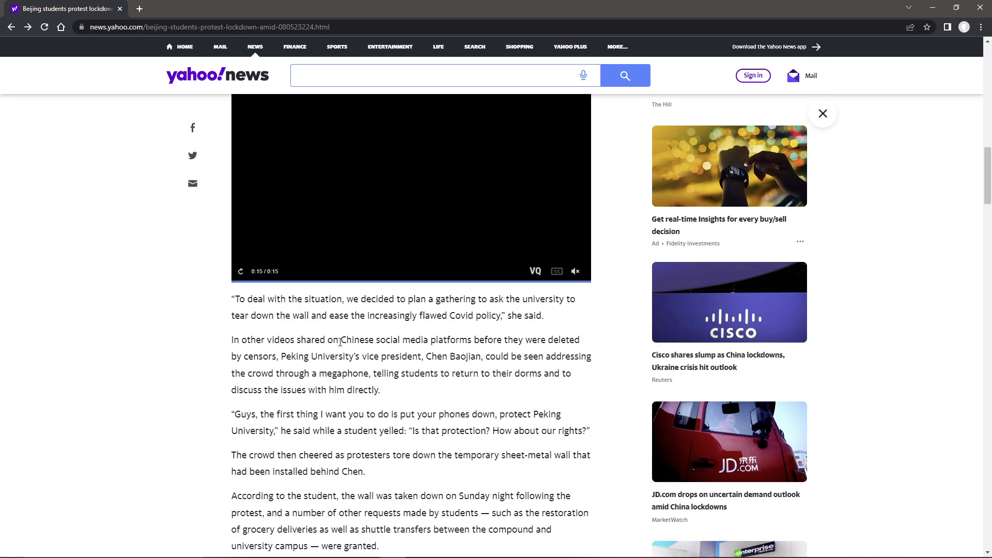
pyautogui.moveTo(433, 340)
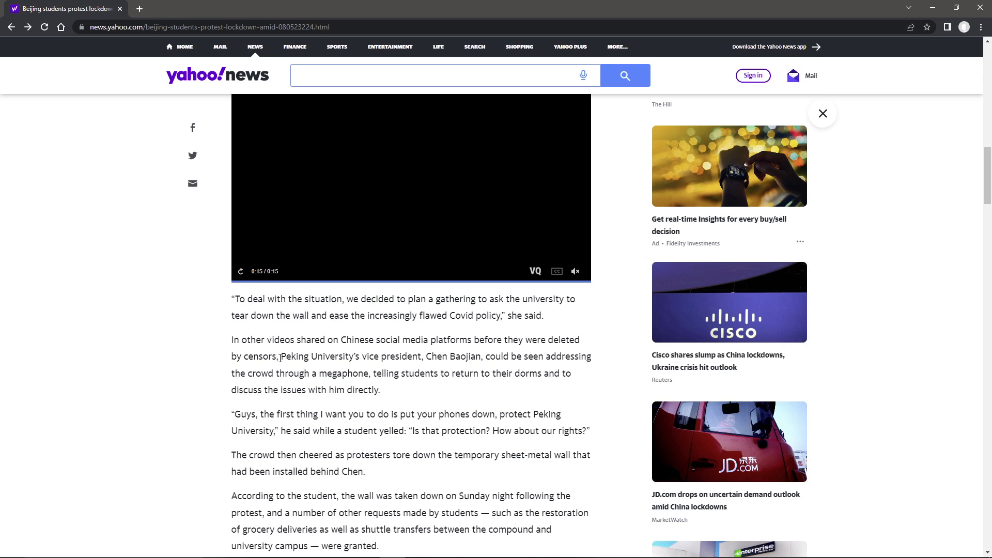
# Highlight the vice president's megaphone address from 'return to their dorms' through 'with him directly'.
pyautogui.moveTo(280, 356); pyautogui.dragTo(432, 356)
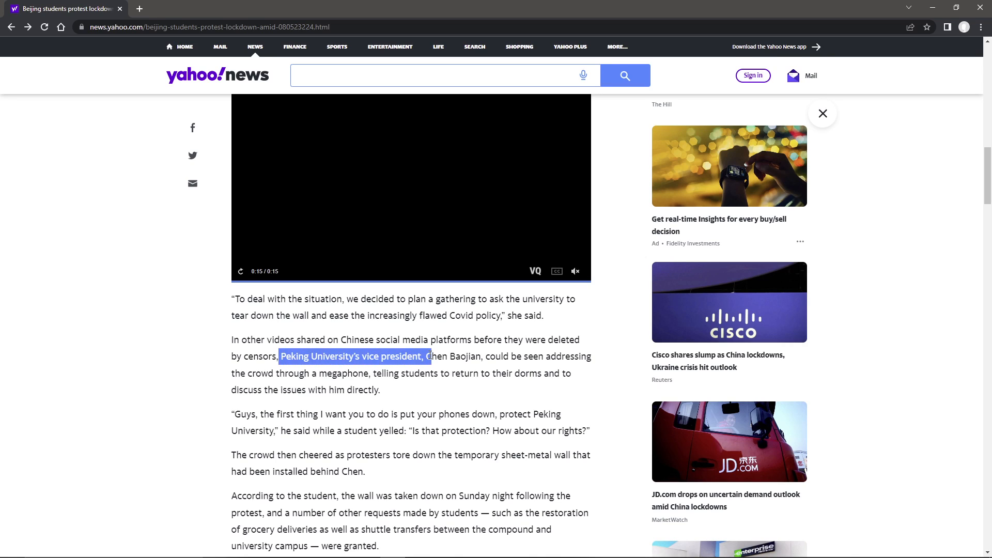
pyautogui.moveTo(430, 357); pyautogui.dragTo(481, 356)
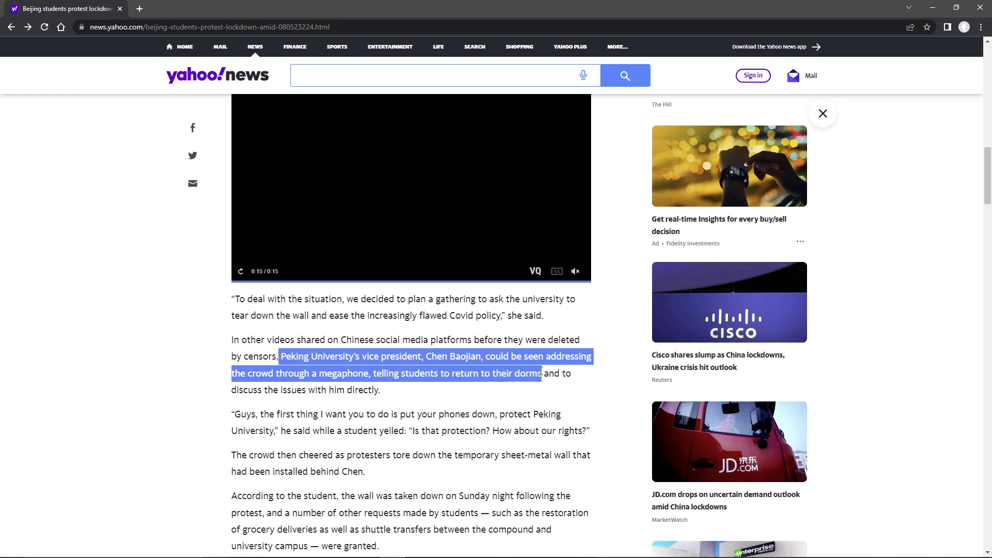
pyautogui.moveTo(541, 373); pyautogui.dragTo(380, 389)
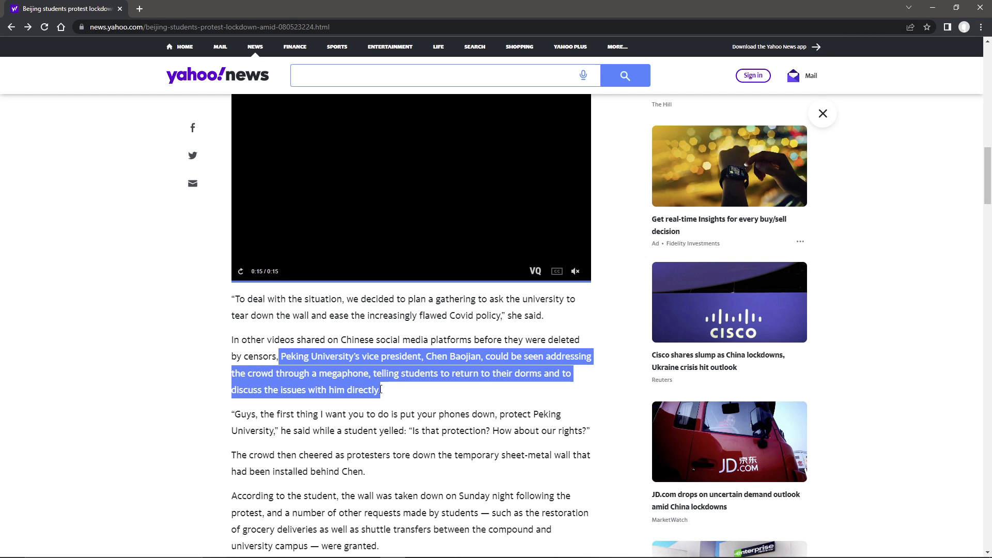
# Highlight the students' 'put your phones down' quote paragraph from start to finish, then clear it.
pyautogui.scroll(-3)
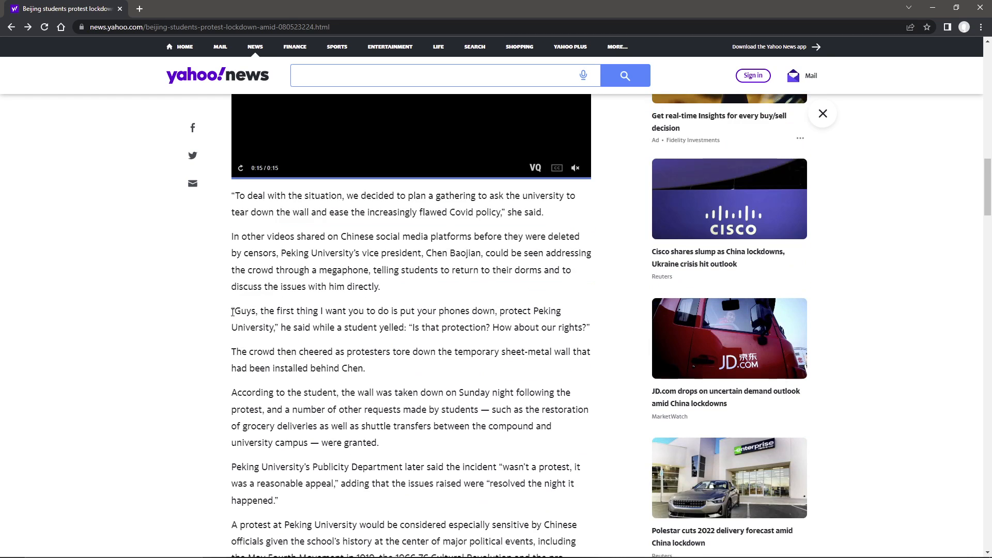
pyautogui.moveTo(233, 311); pyautogui.dragTo(399, 311)
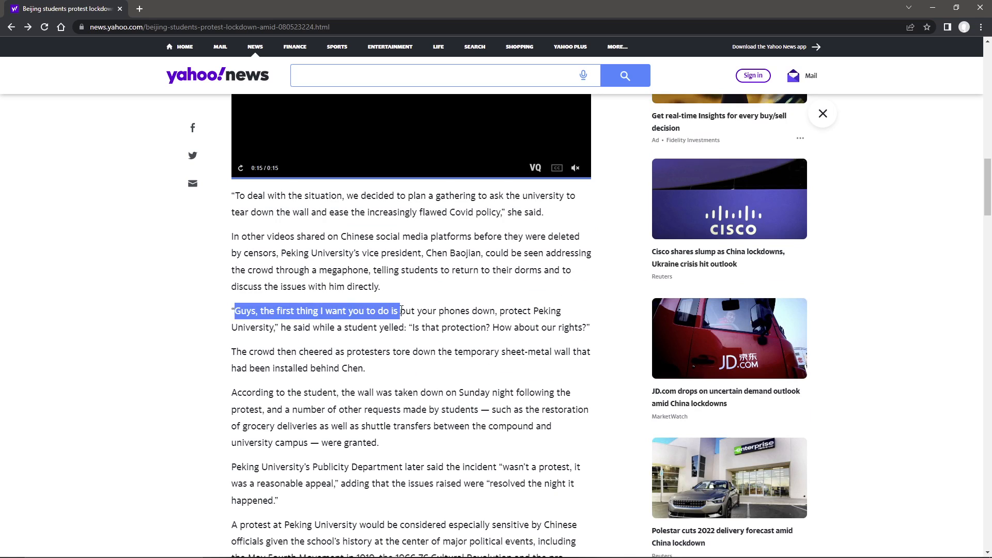
pyautogui.moveTo(397, 311); pyautogui.dragTo(508, 311)
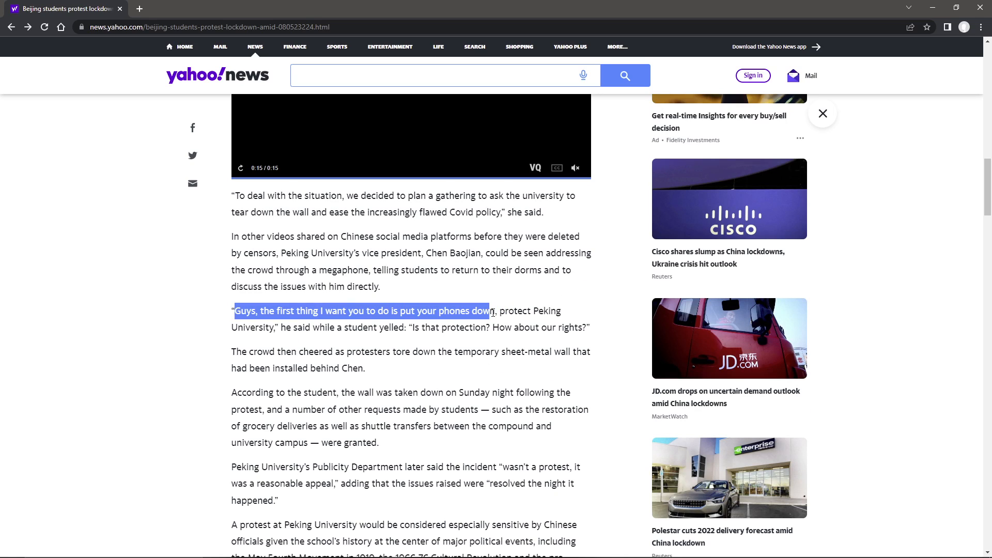
pyautogui.moveTo(486, 311); pyautogui.dragTo(516, 310)
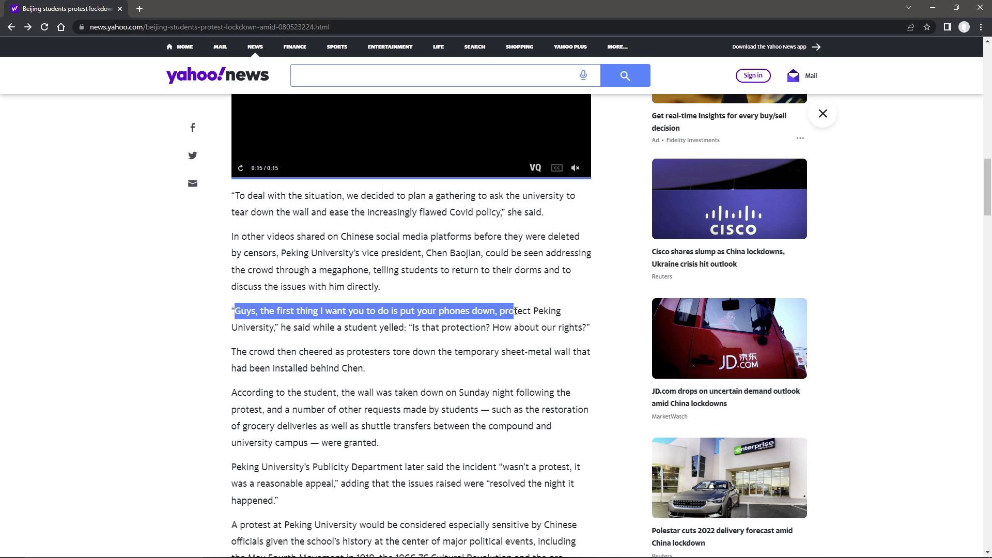
pyautogui.moveTo(515, 311); pyautogui.dragTo(345, 328)
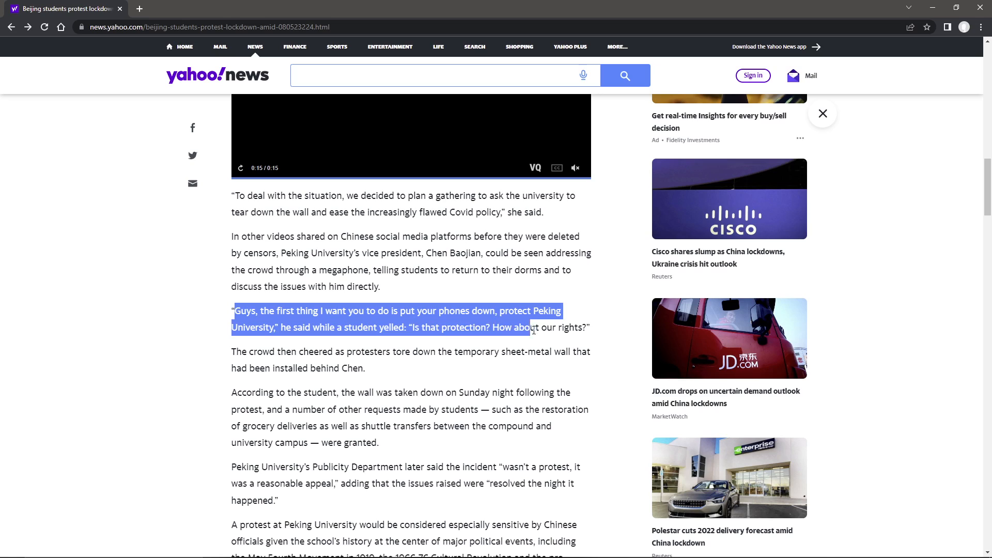
pyautogui.moveTo(529, 327); pyautogui.dragTo(589, 327)
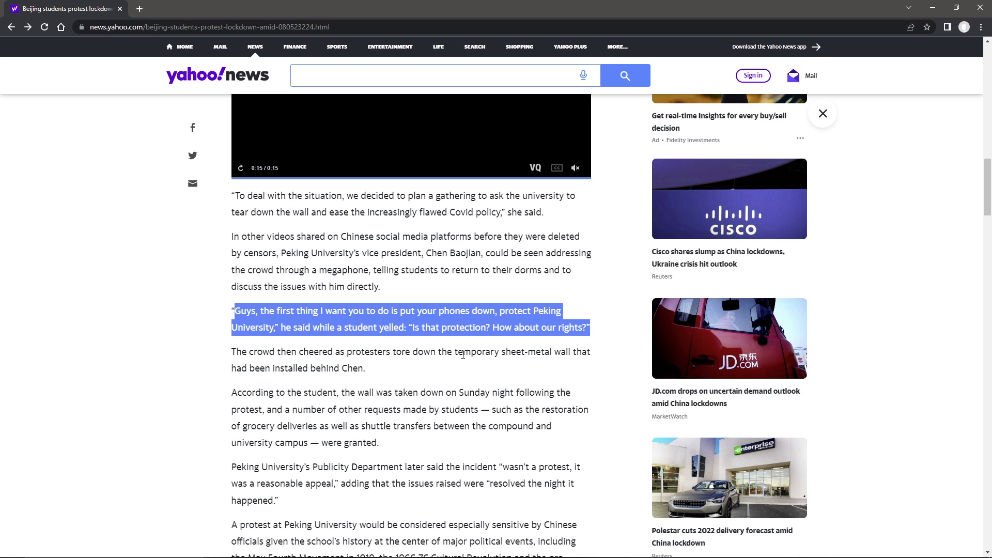
pyautogui.click(239, 349)
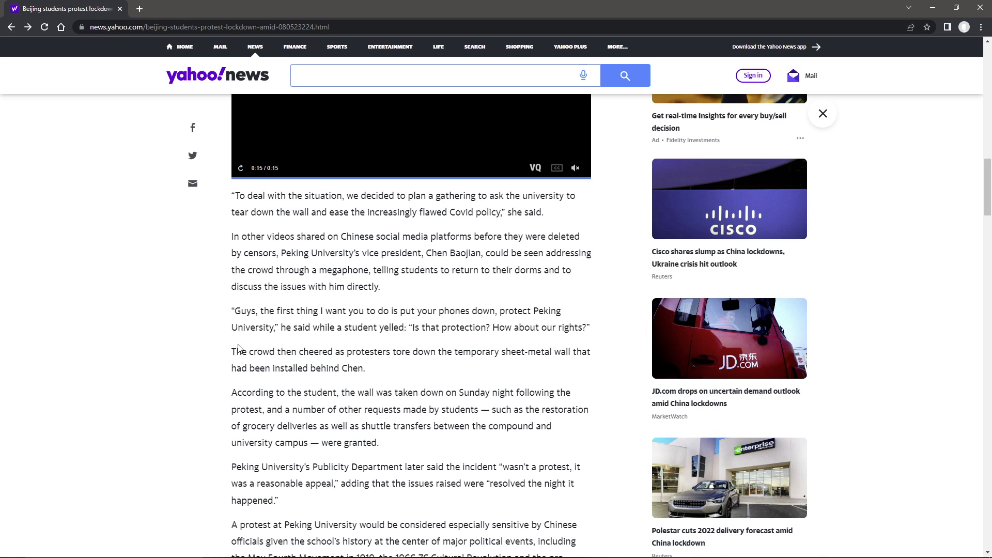
# Begin highlighting the crowd cheering sentence as the wall came down.
pyautogui.moveTo(232, 352); pyautogui.dragTo(335, 352)
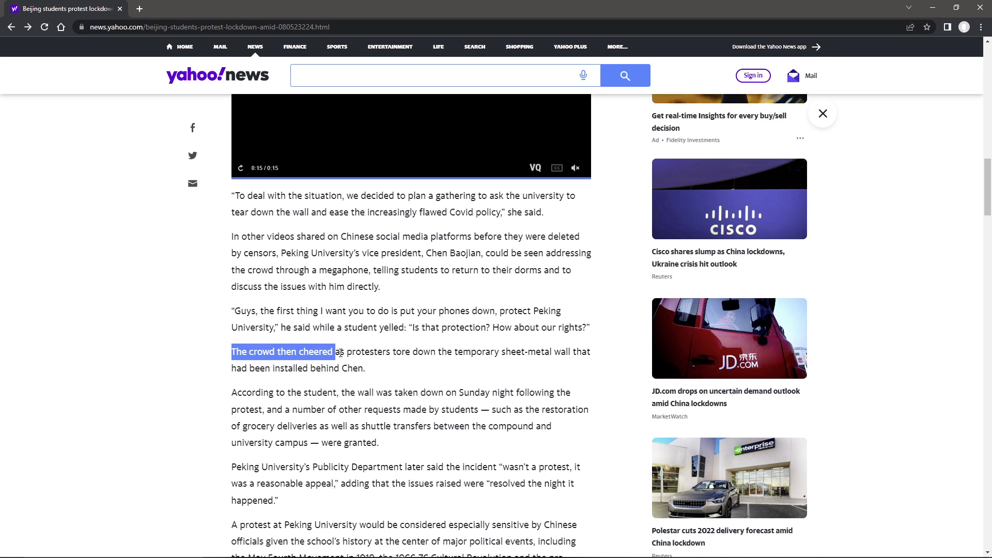
pyautogui.moveTo(336, 352); pyautogui.dragTo(453, 352)
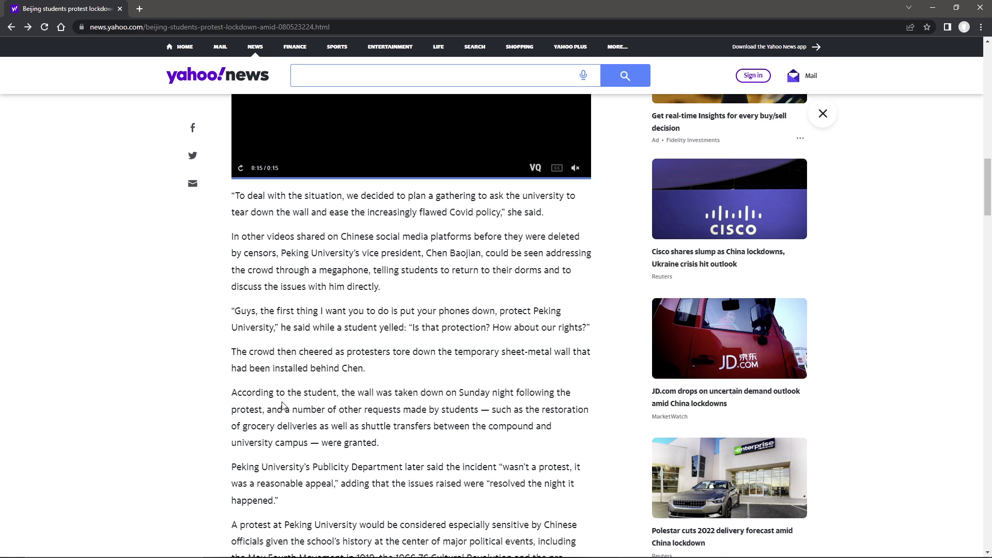
# Highlight the granted requests passage through grocery deliveries and shuttle transfers, clear it, and start the Publicity Department paragraph.
pyautogui.scroll(-3)
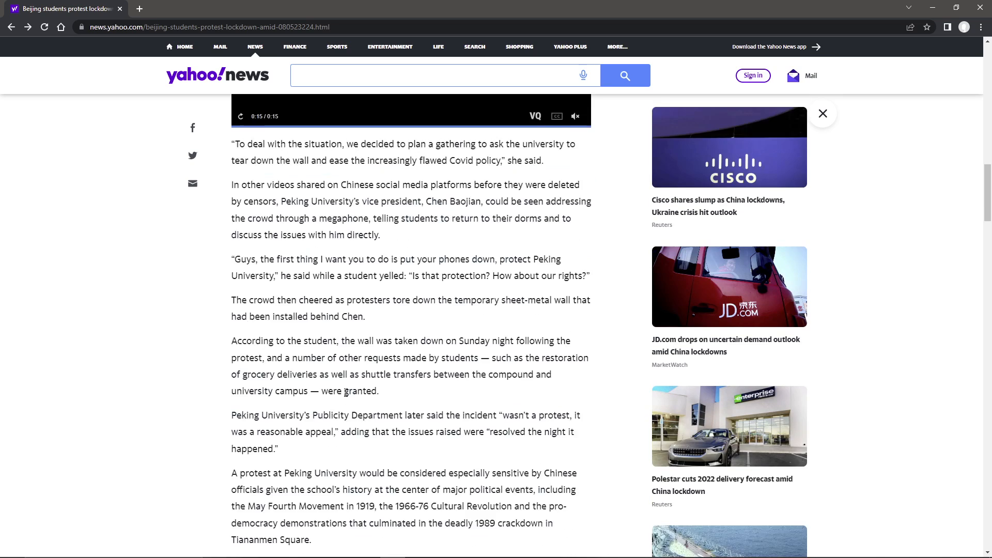
pyautogui.scroll(-3)
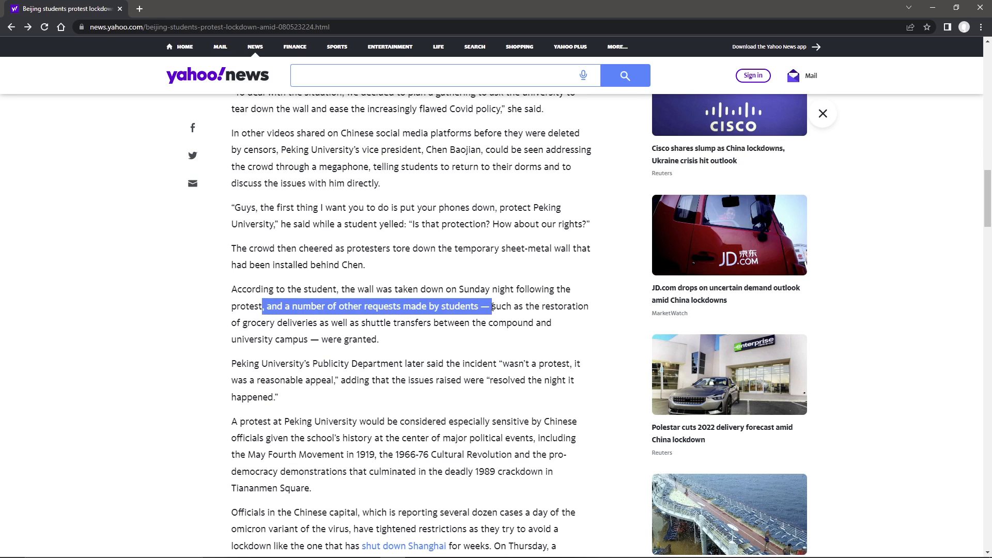
pyautogui.moveTo(489, 306); pyautogui.dragTo(319, 323)
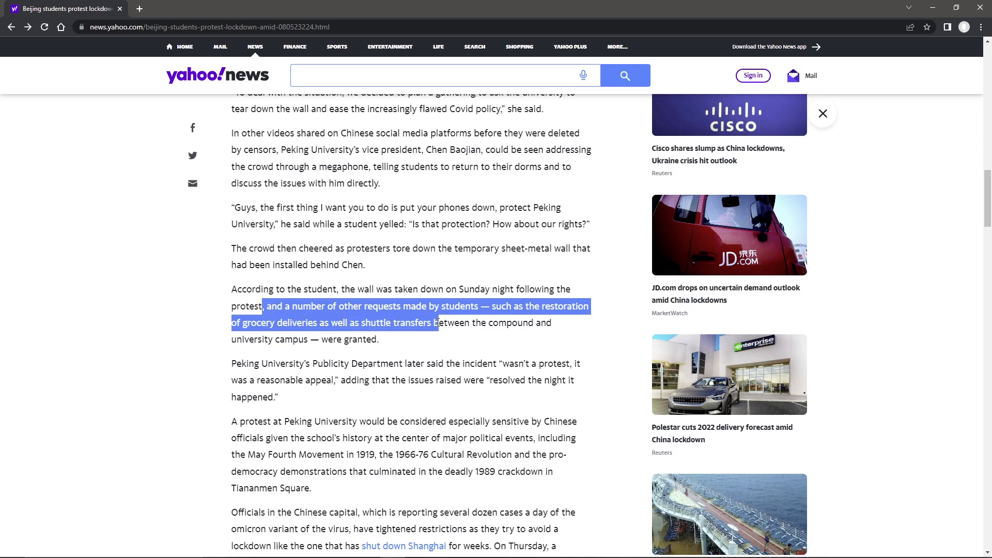
pyautogui.moveTo(434, 323); pyautogui.dragTo(380, 339)
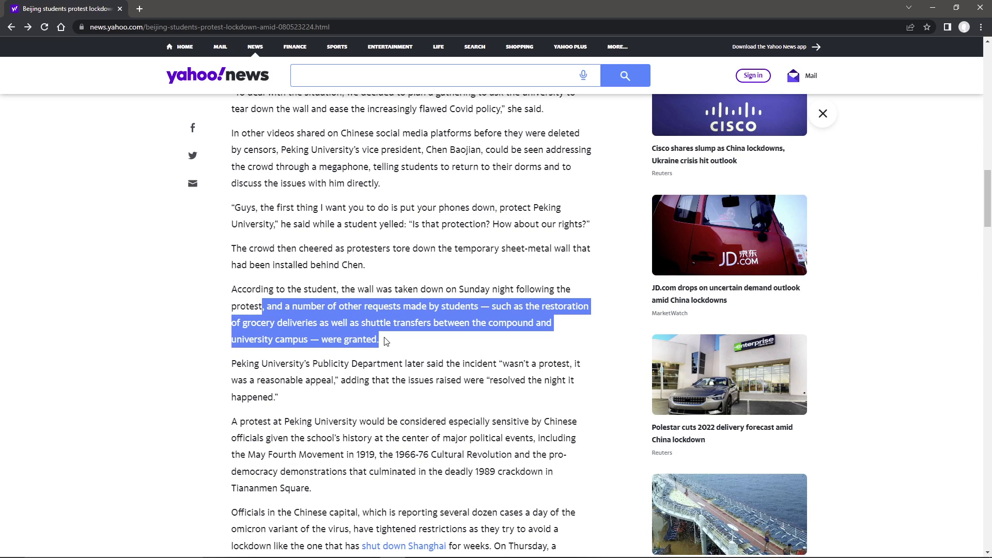
pyautogui.click(363, 374)
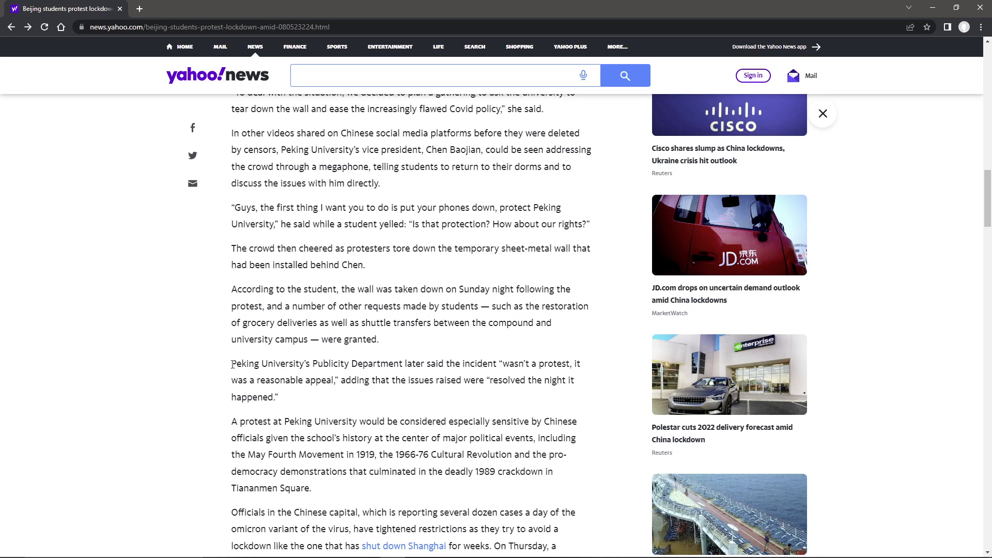
pyautogui.moveTo(232, 363); pyautogui.dragTo(426, 364)
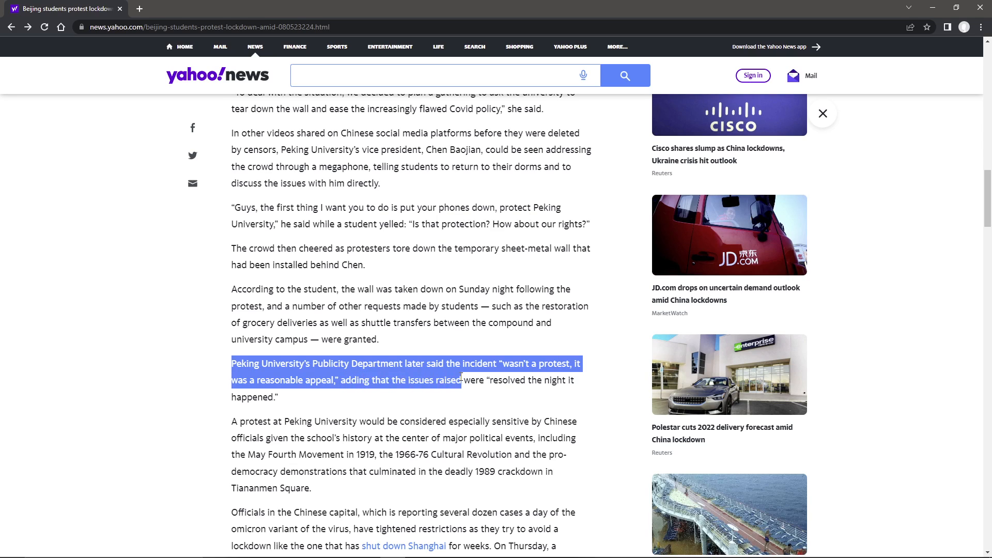
# Finish highlighting the Publicity Department statement and clear it.
pyautogui.moveTo(462, 380); pyautogui.dragTo(279, 397)
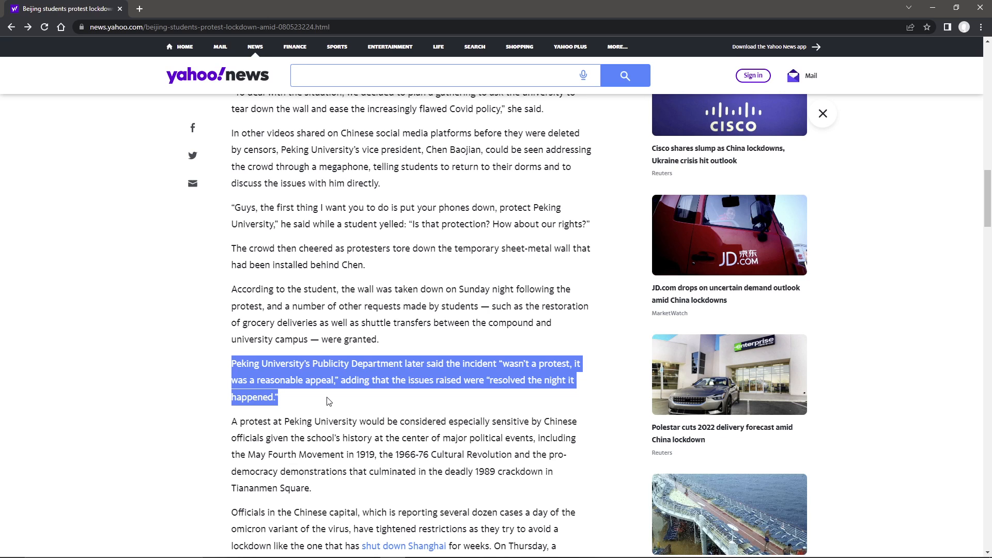
pyautogui.click(327, 306)
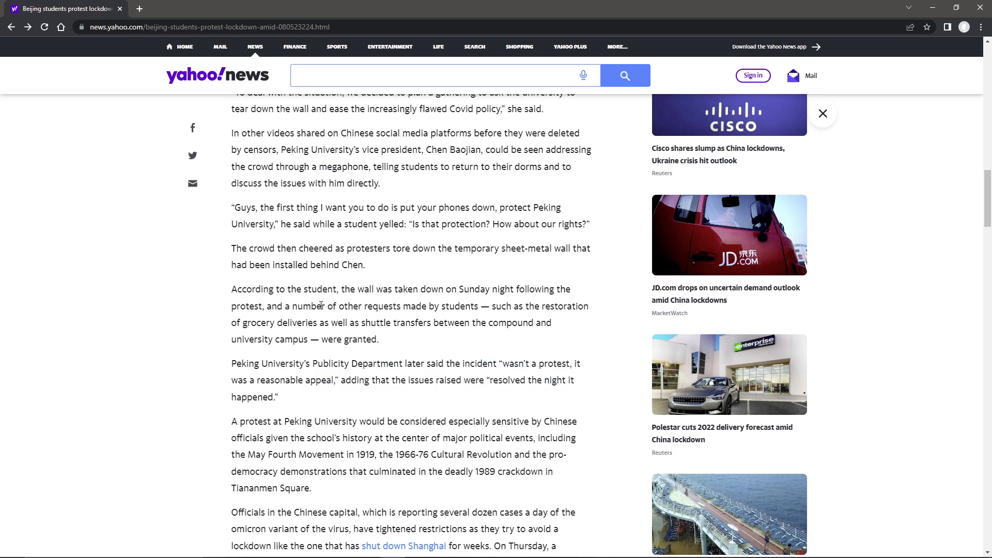
pyautogui.scroll(-3)
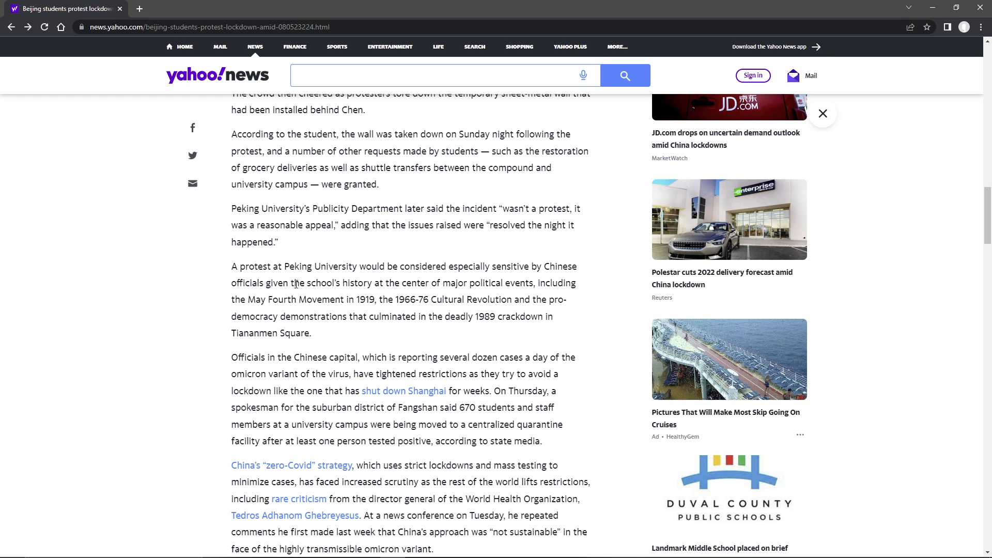
pyautogui.moveTo(486, 283)
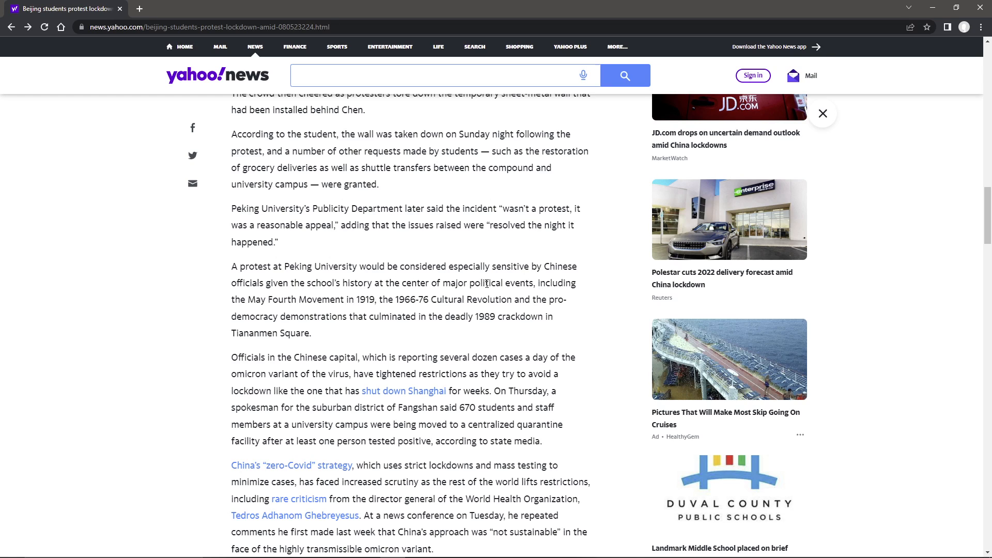
# Highlight the political history list from the May Fourth Movement through the Tiananmen Square crackdown, then clear it.
pyautogui.moveTo(538, 283); pyautogui.dragTo(267, 300)
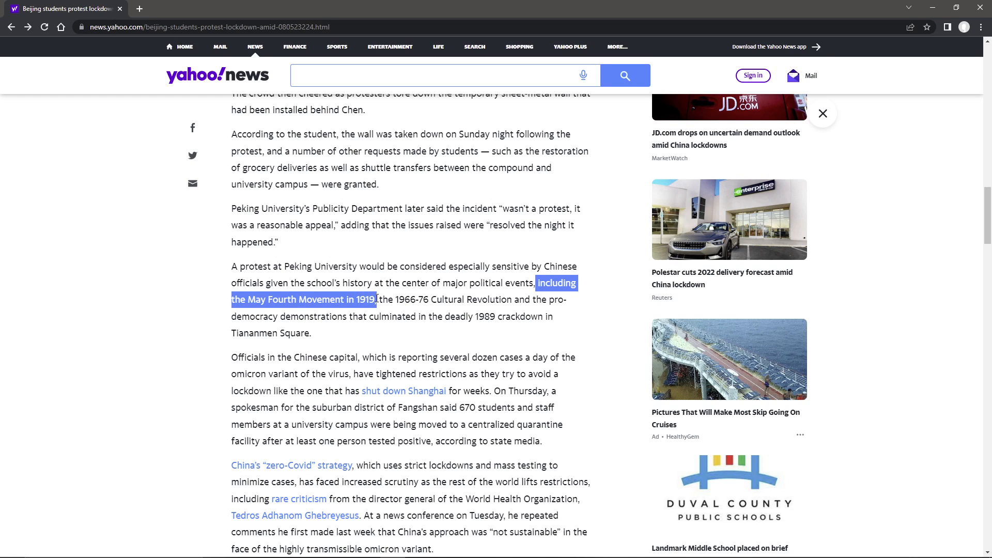
pyautogui.moveTo(375, 299); pyautogui.dragTo(408, 299)
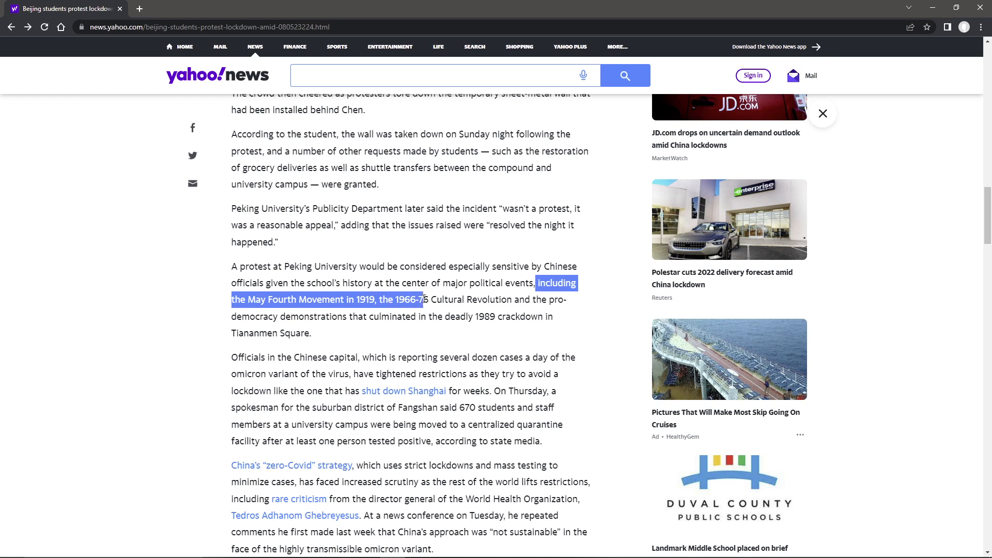
pyautogui.moveTo(410, 299); pyautogui.dragTo(304, 317)
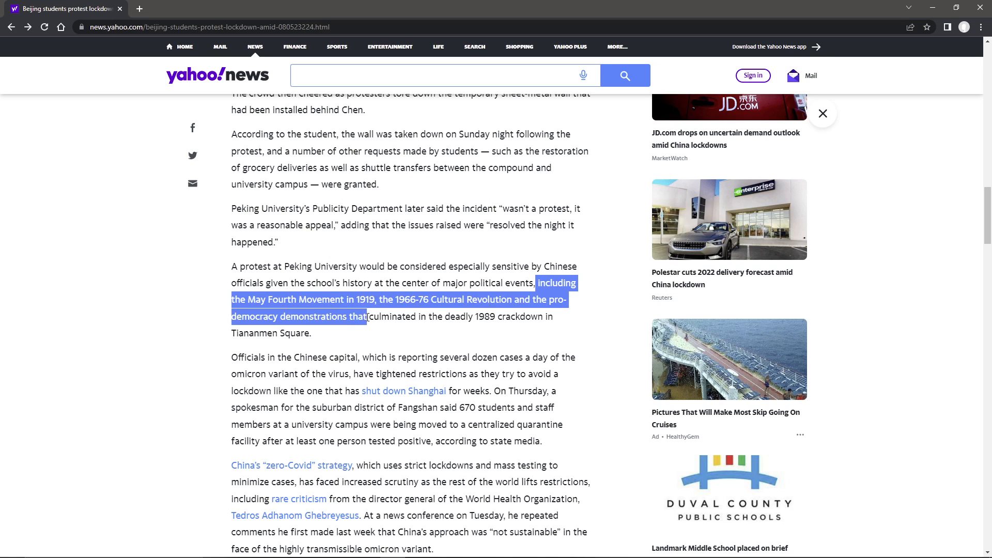
pyautogui.moveTo(366, 316); pyautogui.dragTo(499, 317)
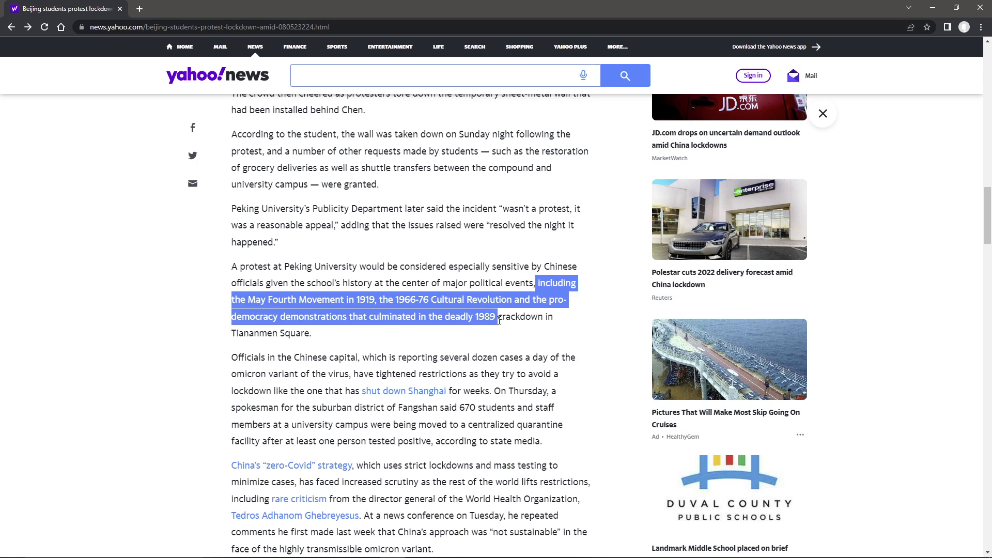
pyautogui.moveTo(496, 316); pyautogui.dragTo(312, 333)
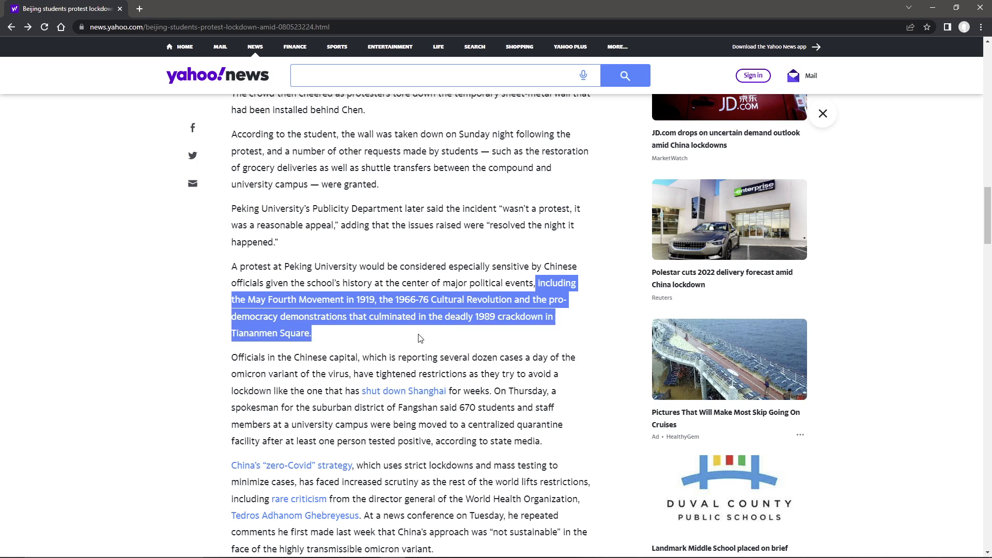
pyautogui.click(295, 361)
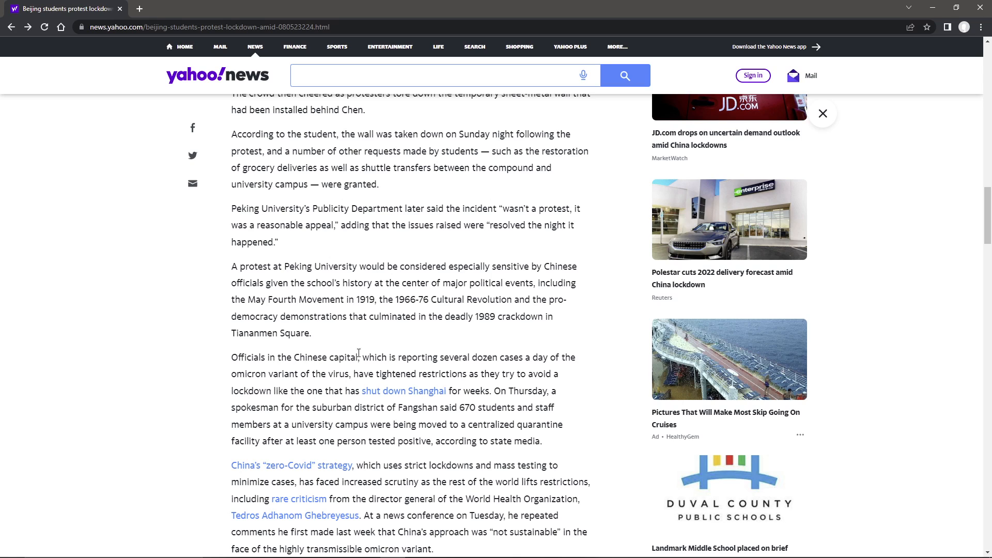
# Highlight from the capital's several dozen omicron cases through the Fangshan quarantined students sentence.
pyautogui.moveTo(361, 358); pyautogui.dragTo(463, 358)
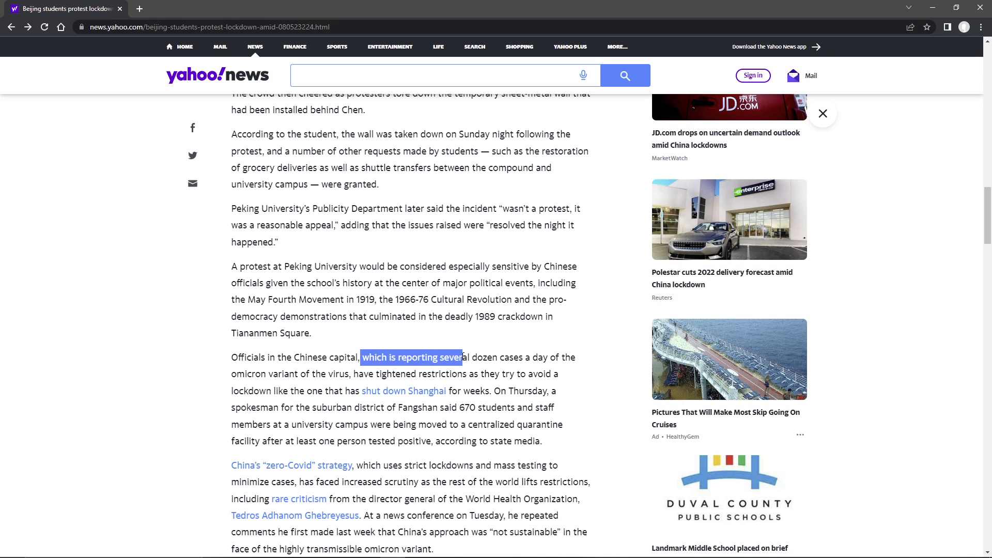
pyautogui.moveTo(462, 358); pyautogui.dragTo(302, 374)
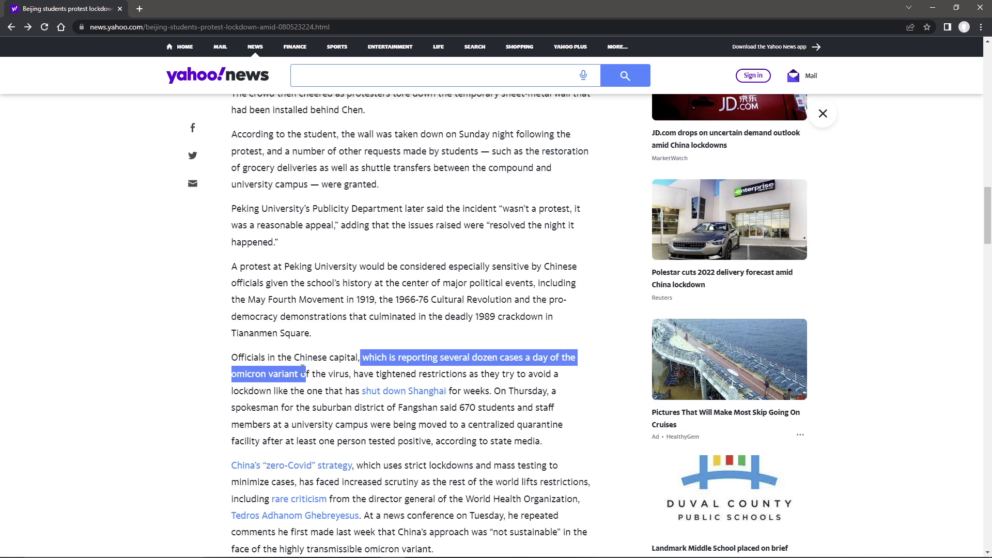
pyautogui.moveTo(305, 373); pyautogui.dragTo(356, 374)
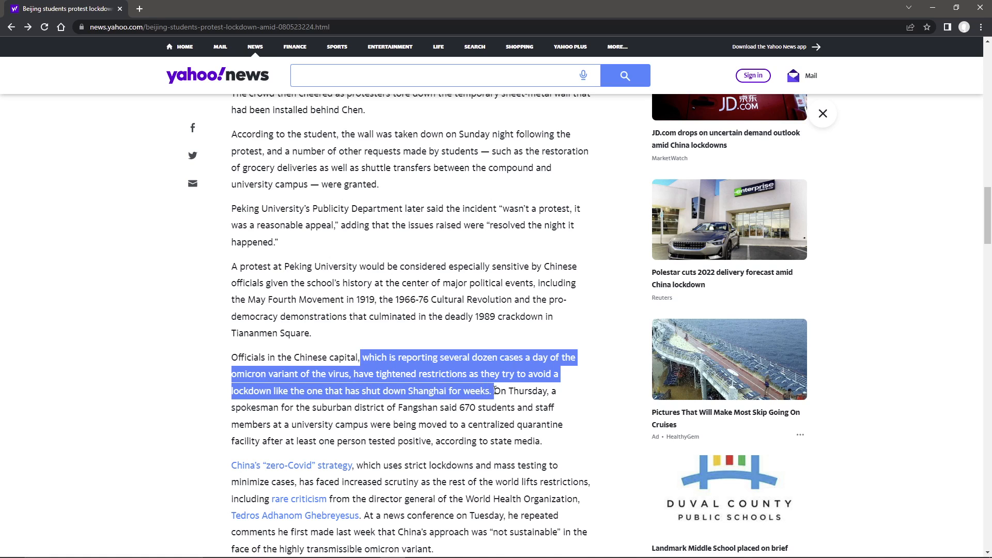
pyautogui.moveTo(494, 391); pyautogui.dragTo(290, 408)
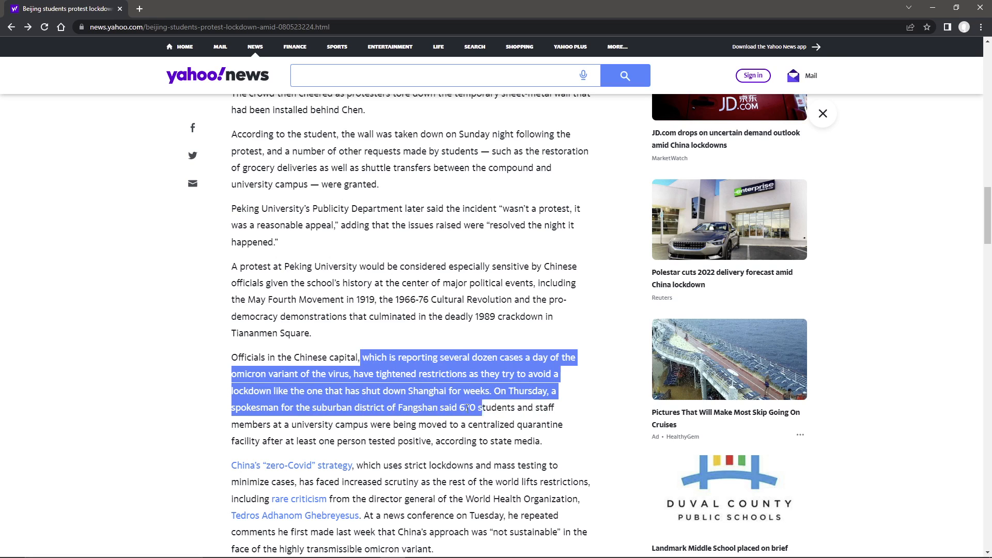
pyautogui.moveTo(469, 408); pyautogui.dragTo(377, 424)
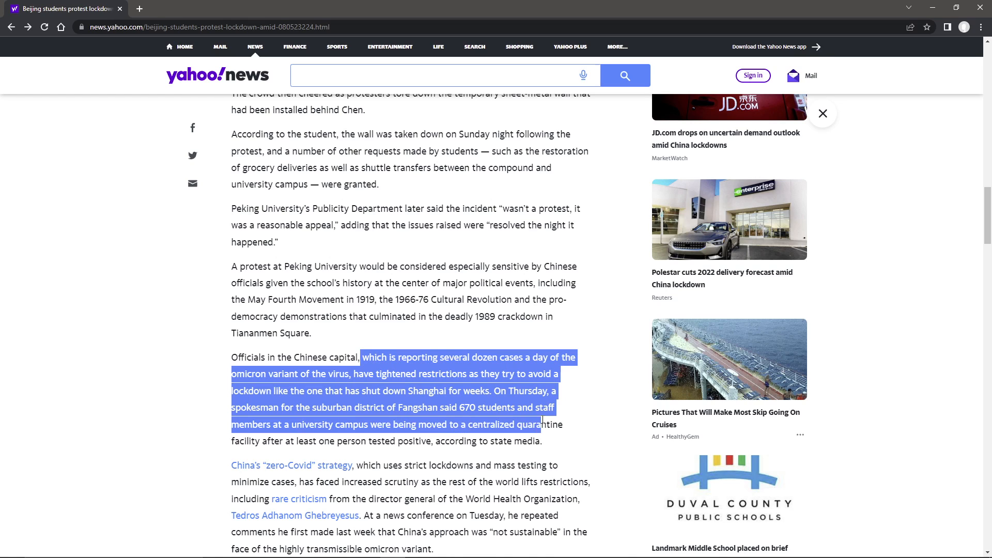
pyautogui.moveTo(543, 423); pyautogui.dragTo(260, 441)
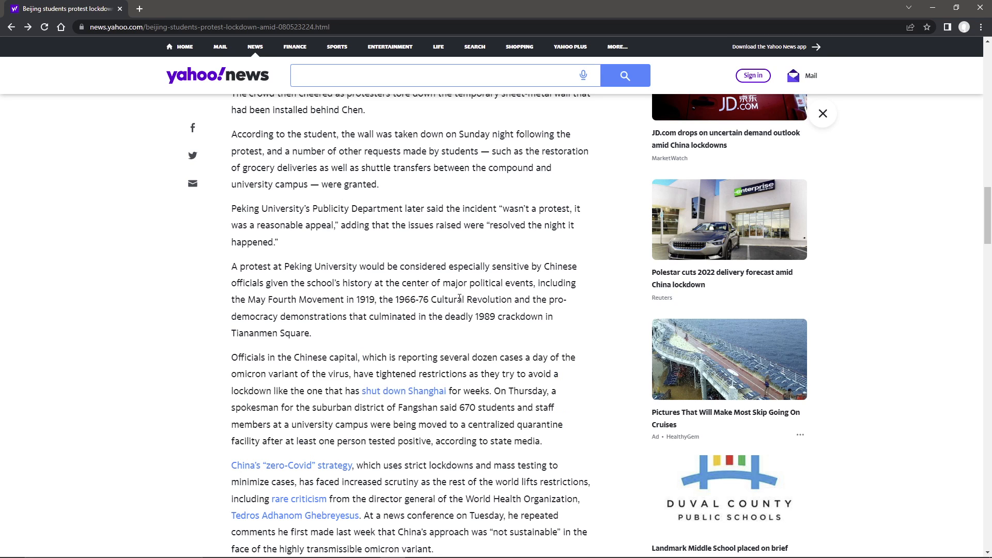
# Scroll to the closing paragraphs on the zero-Covid strategy and WHO criticism.
pyautogui.scroll(-3)
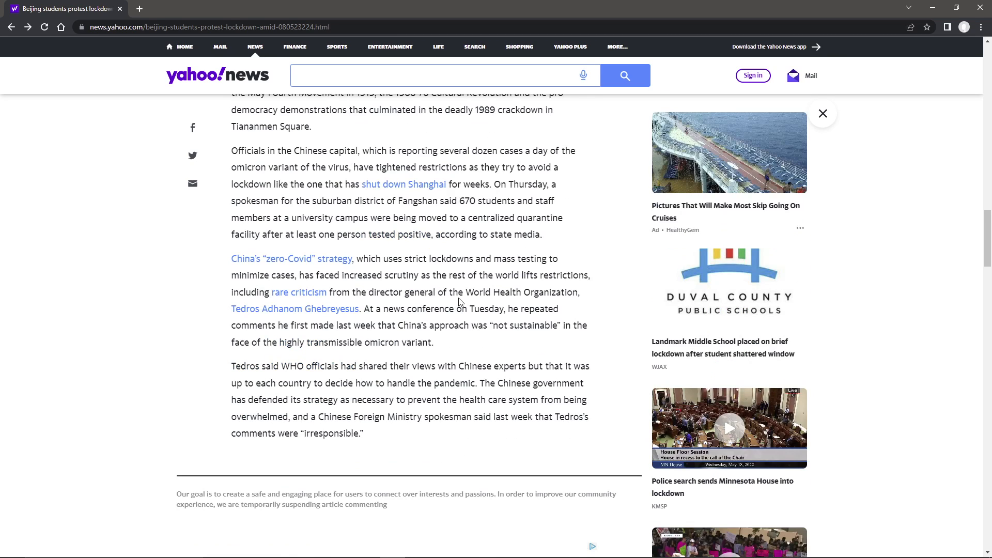
pyautogui.moveTo(253, 270)
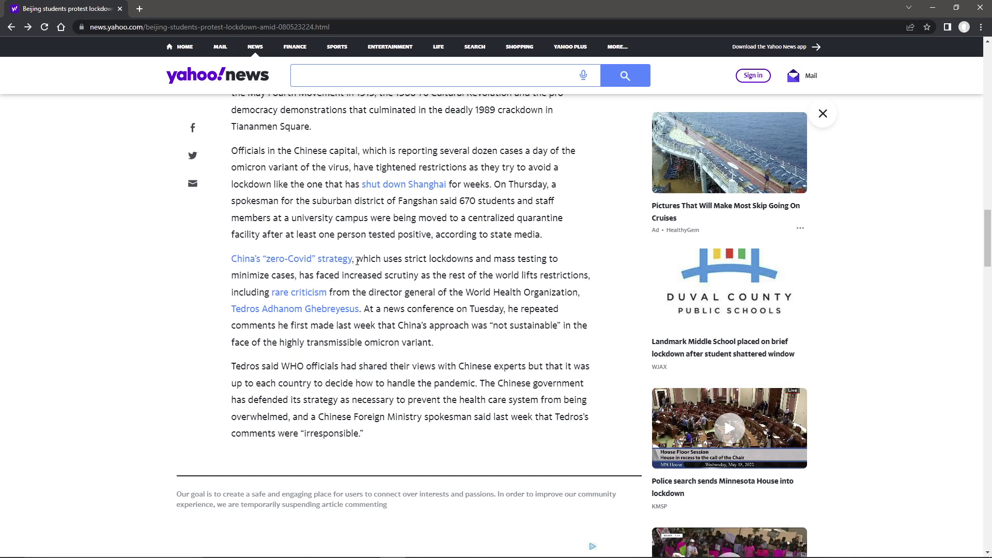
# Highlight the zero-Covid paragraph from 'strict lockdowns' through the Tedros press conference line to its end.
pyautogui.moveTo(358, 258); pyautogui.dragTo(507, 259)
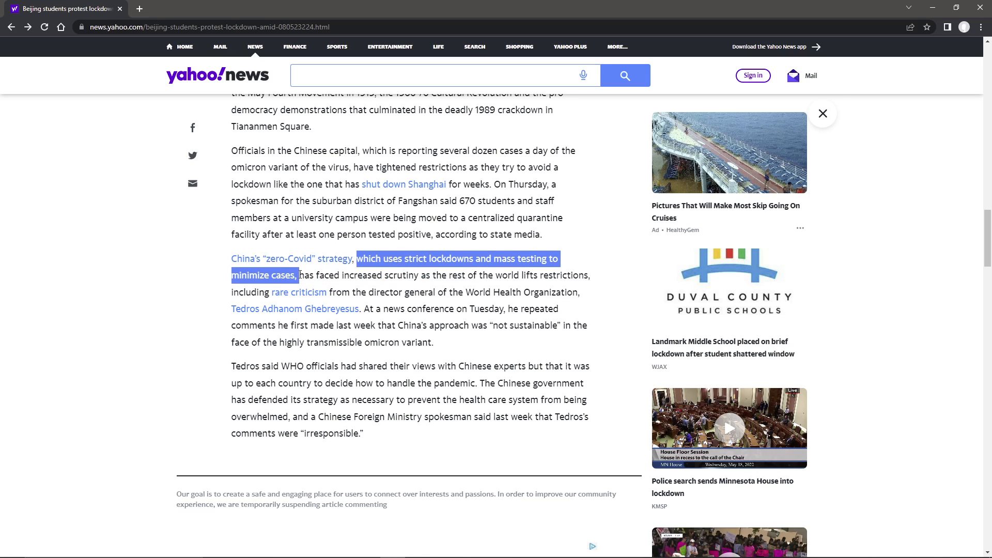
pyautogui.moveTo(298, 275); pyautogui.dragTo(397, 275)
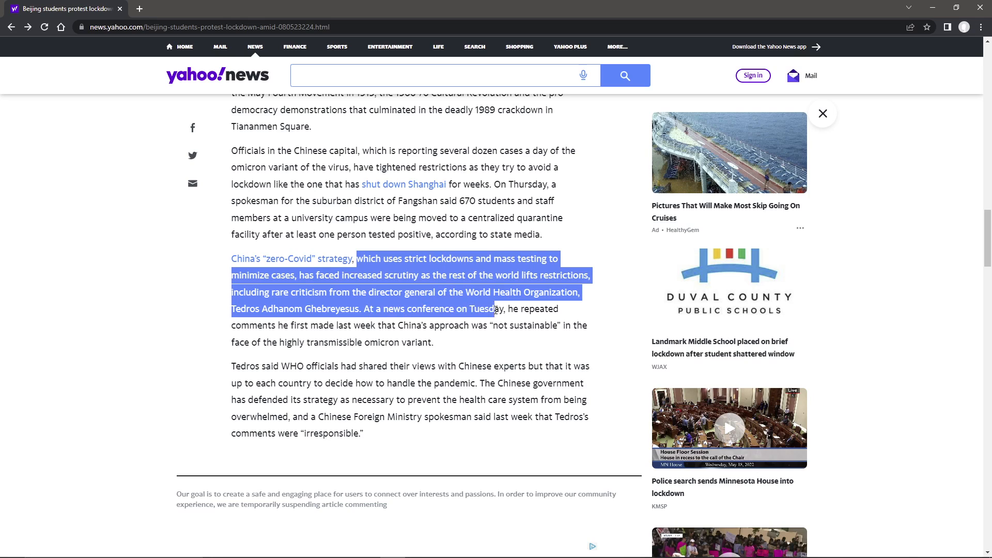
pyautogui.moveTo(497, 309); pyautogui.dragTo(386, 326)
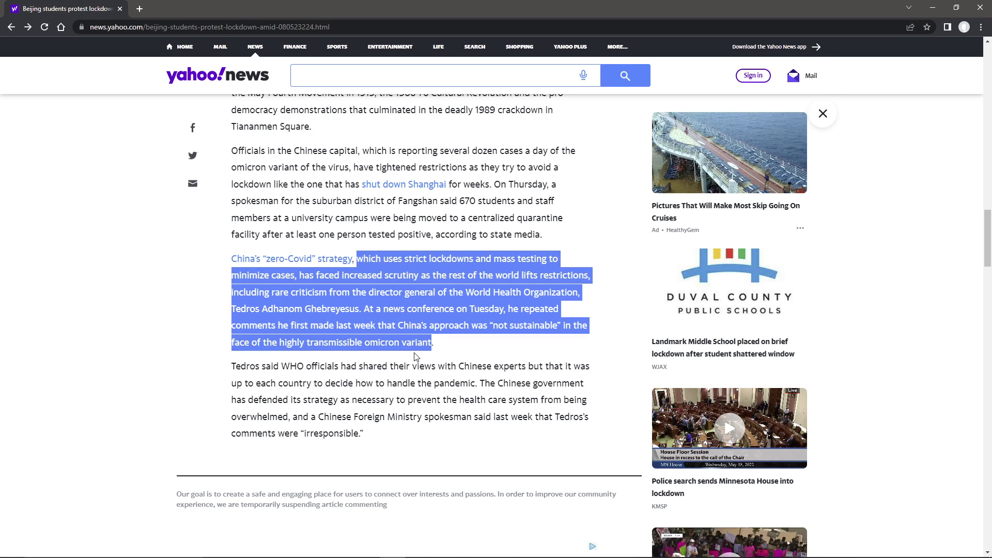
pyautogui.moveTo(375, 354)
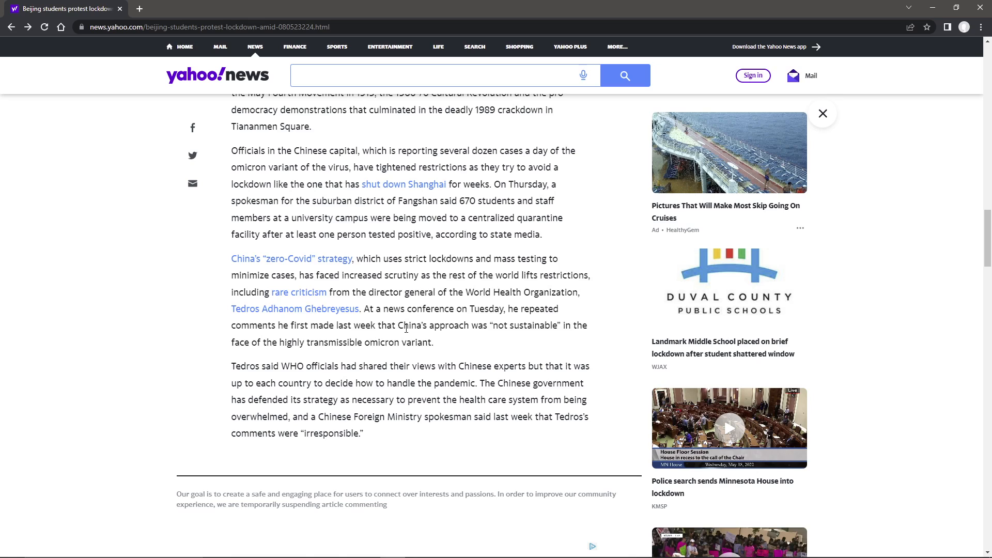
pyautogui.moveTo(408, 305)
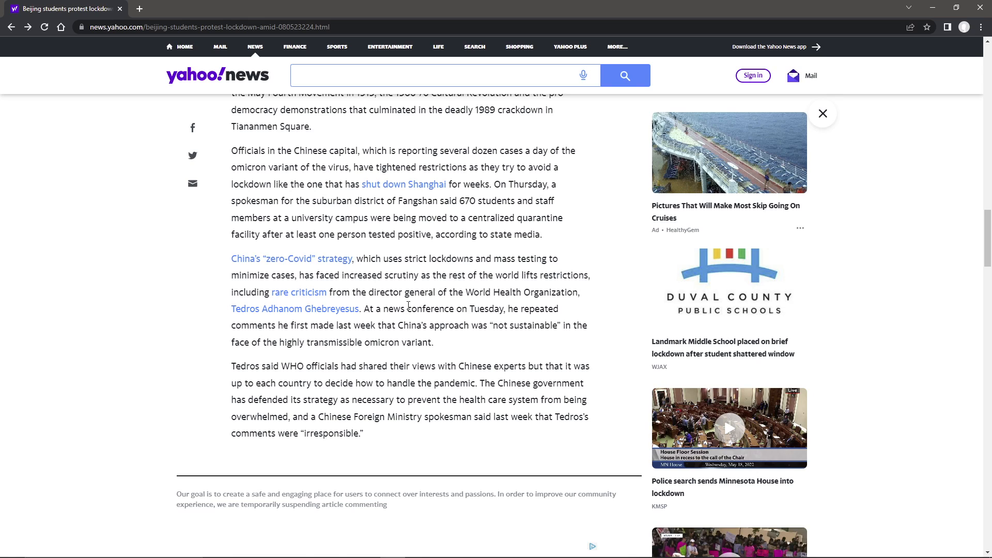
pyautogui.moveTo(233, 365)
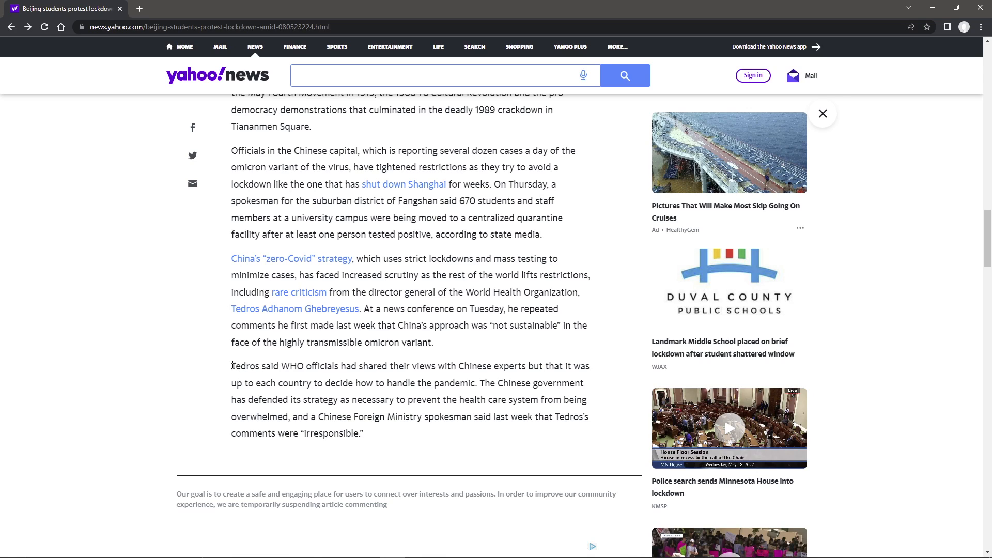
# Highlight the Tedros sentence from 'Tedros said WHO officials' through 'handle the pandemic.'.
pyautogui.moveTo(232, 366); pyautogui.dragTo(349, 366)
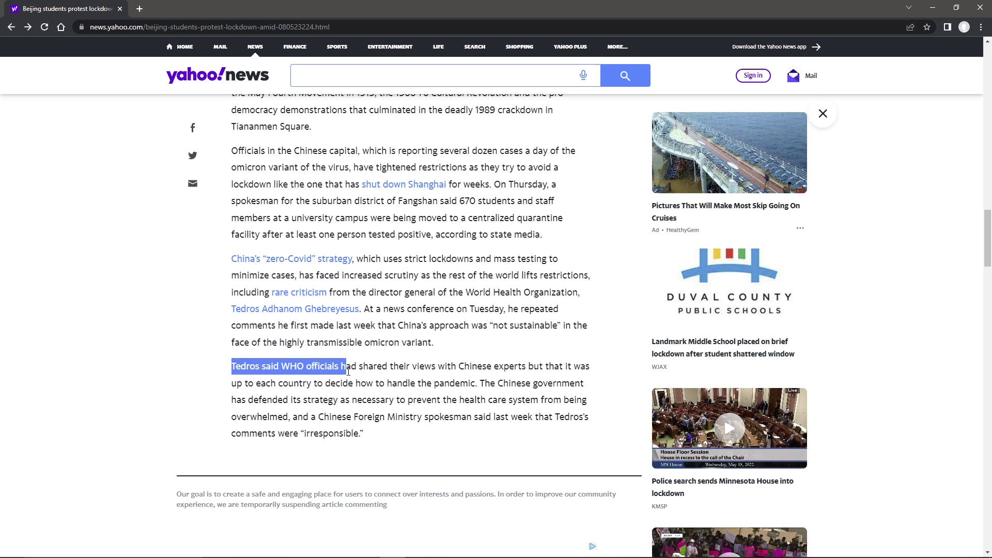
pyautogui.moveTo(347, 366); pyautogui.dragTo(525, 366)
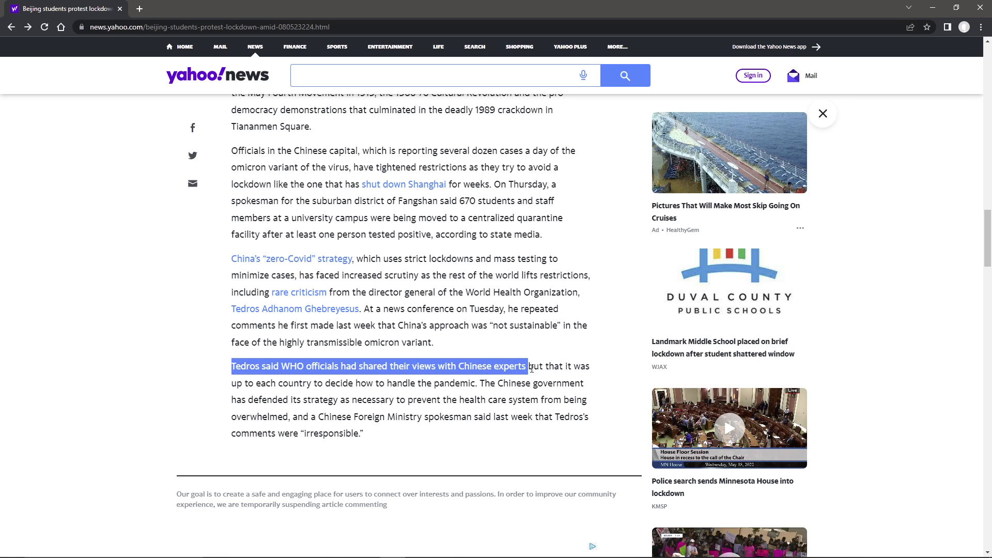
pyautogui.moveTo(527, 366); pyautogui.dragTo(334, 383)
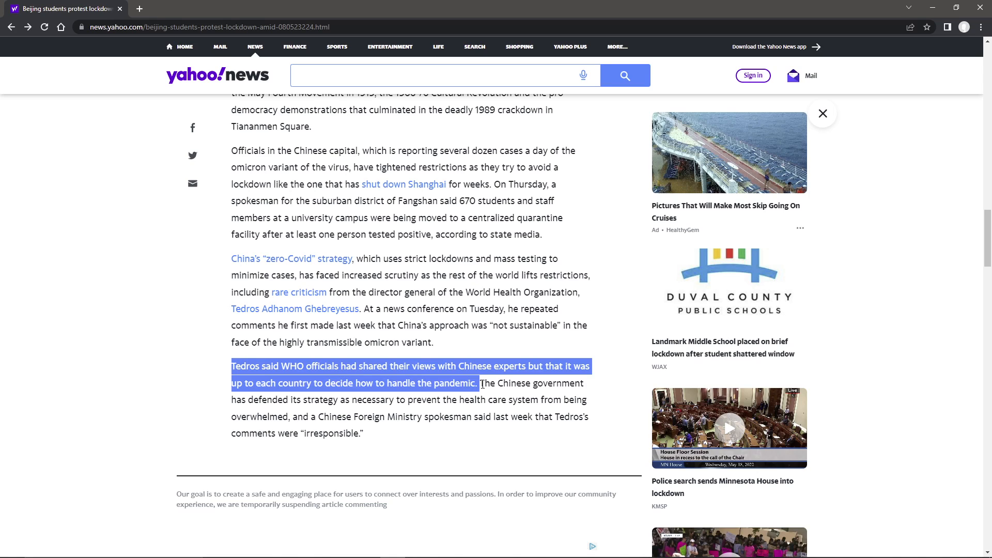
pyautogui.moveTo(481, 383); pyautogui.dragTo(298, 400)
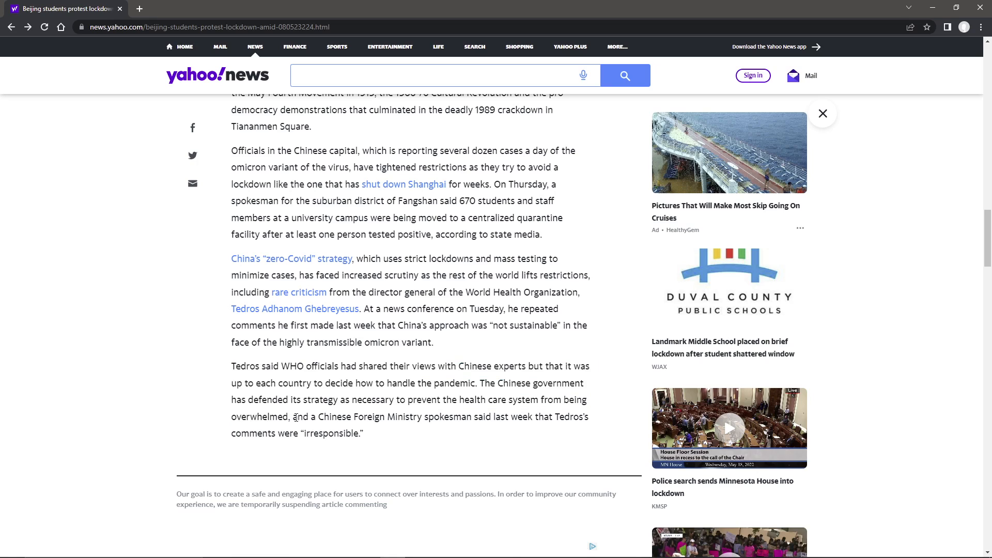
pyautogui.moveTo(291, 416)
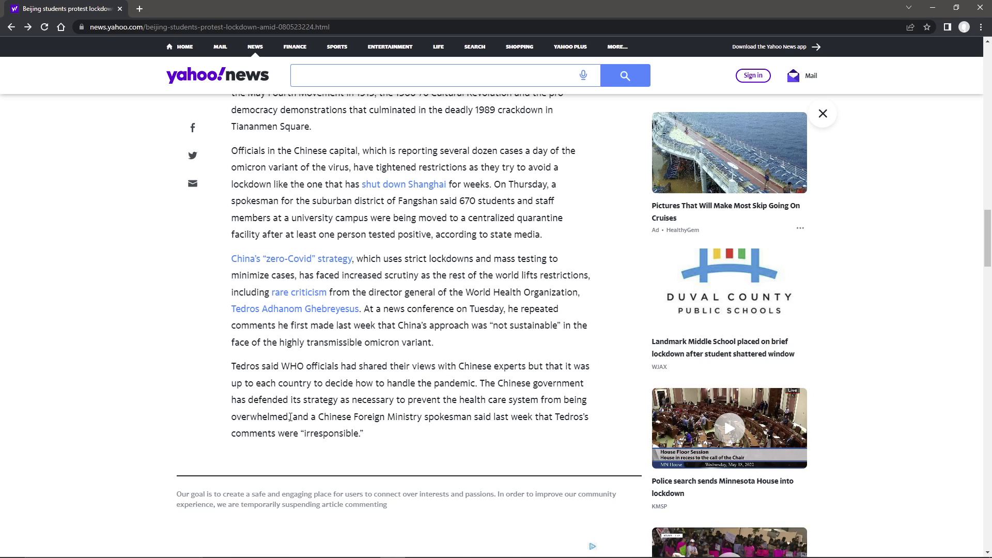
# Highlight the last sentence from 'and' through the Foreign Ministry clause to 'irresponsible.'.
pyautogui.doubleClick(296, 417)
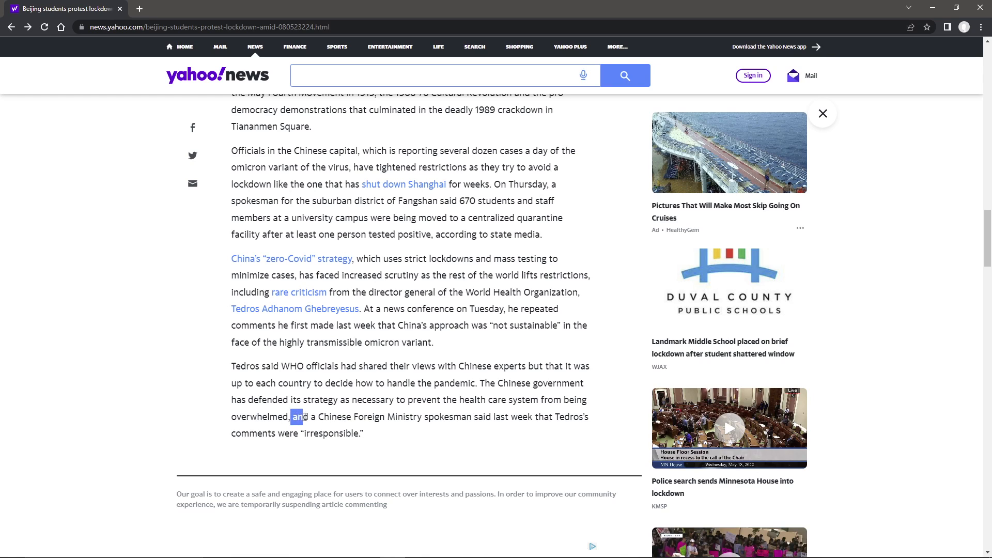
pyautogui.moveTo(292, 416); pyautogui.dragTo(493, 417)
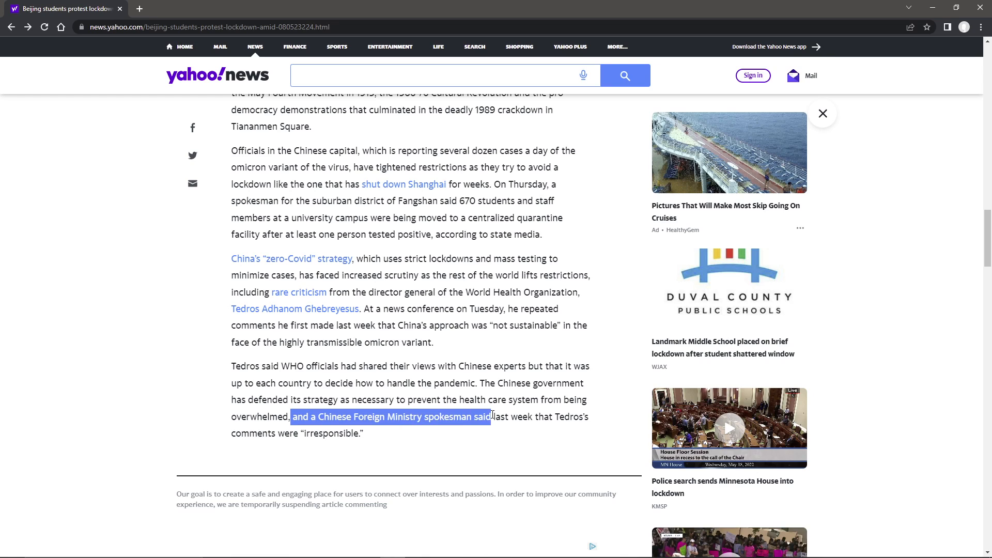
pyautogui.moveTo(493, 417); pyautogui.dragTo(361, 434)
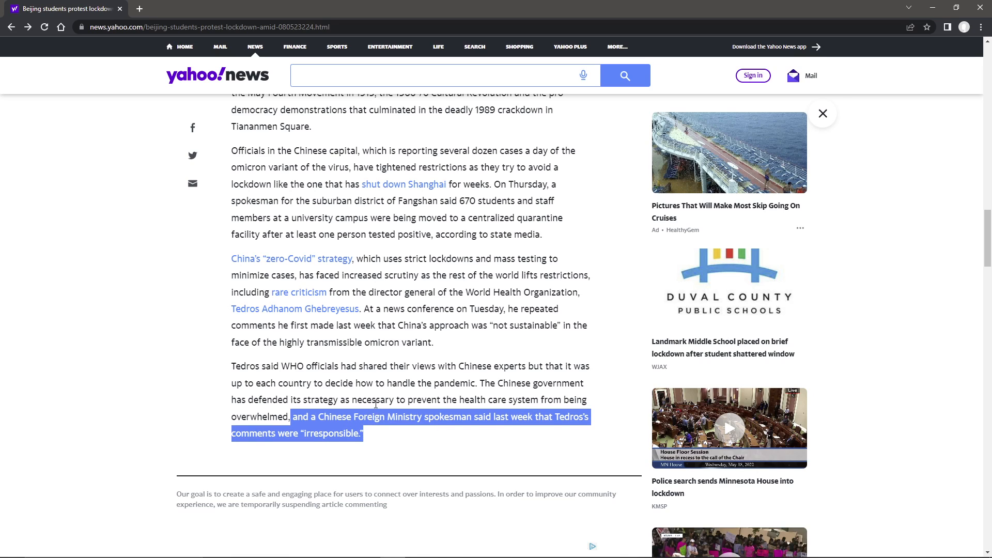
# Clear the highlight and scroll back up to the protest headline.
pyautogui.click(382, 387)
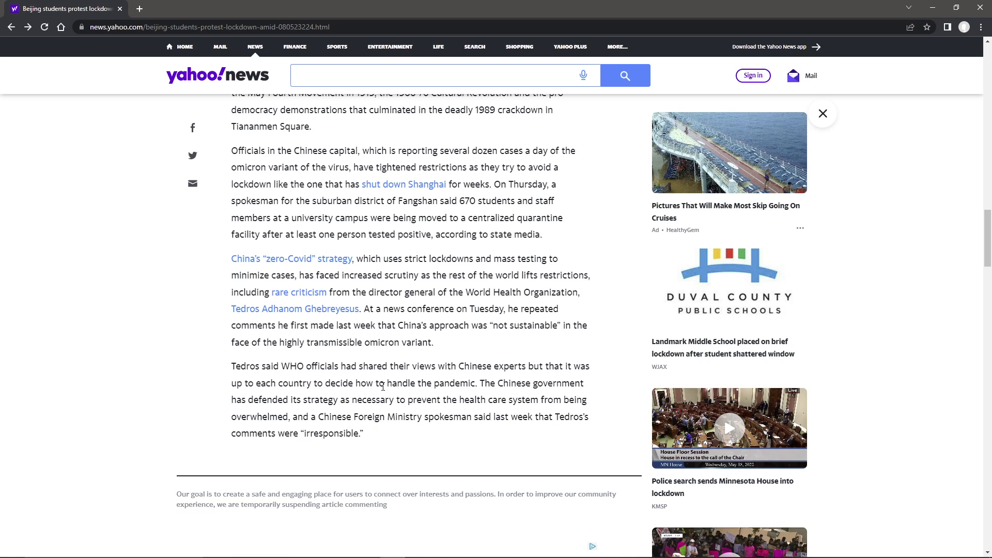
pyautogui.scroll(3)
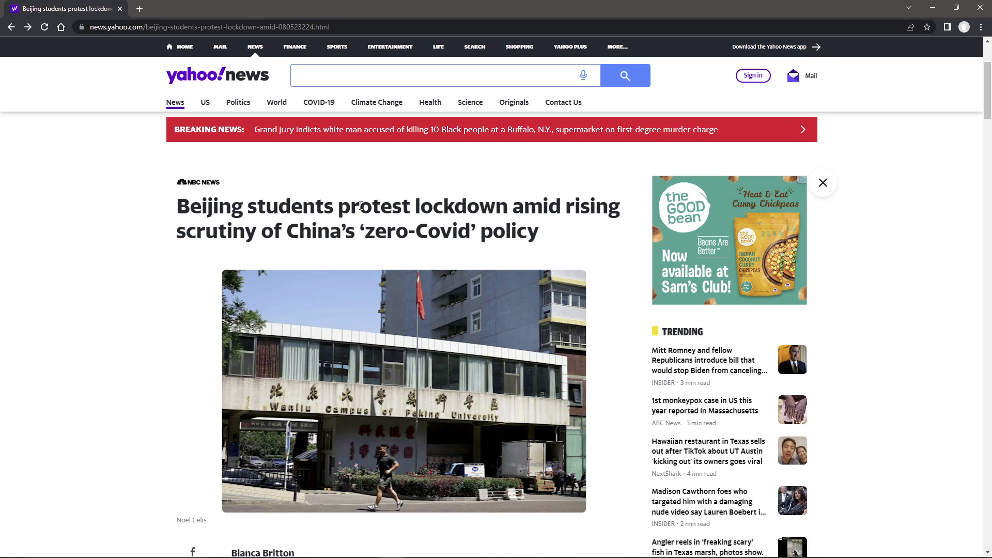
pyautogui.moveTo(324, 179)
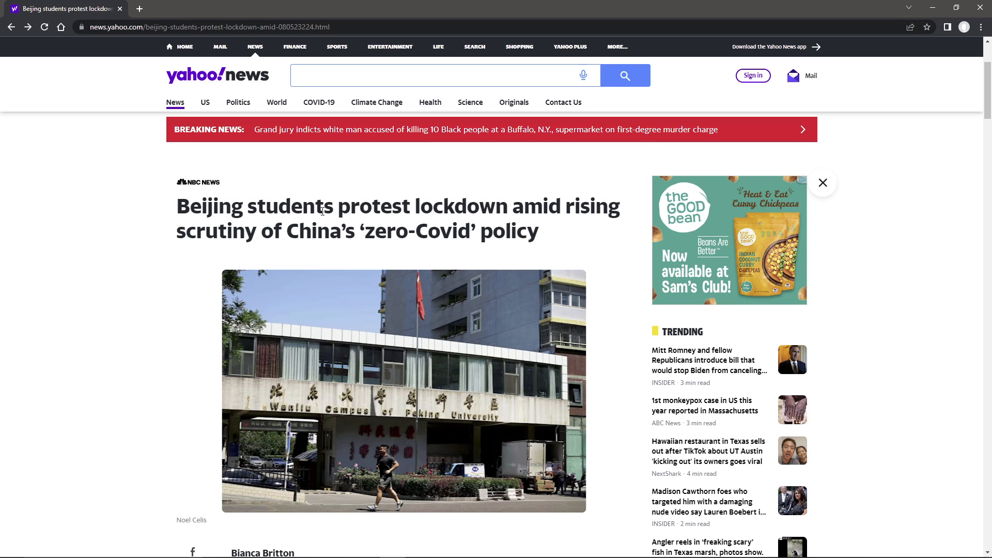
# Scroll down slightly so the author line and lockdown-reversal opening paragraph appear.
pyautogui.scroll(-3)
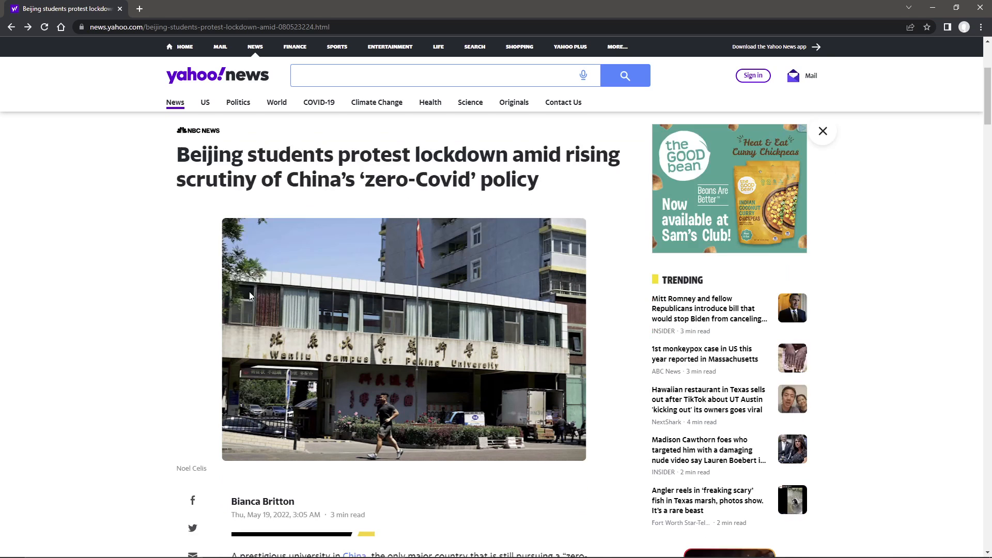
pyautogui.scroll(-3)
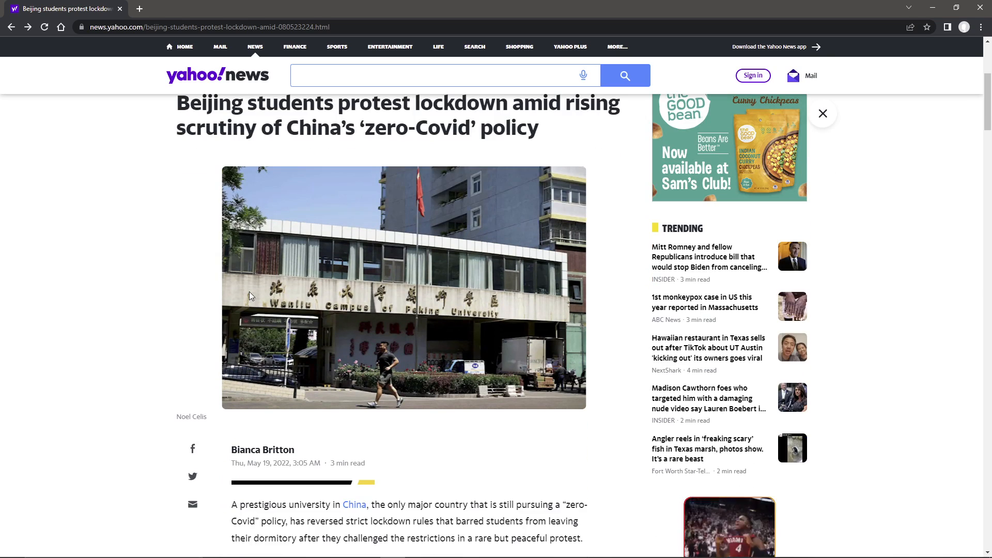